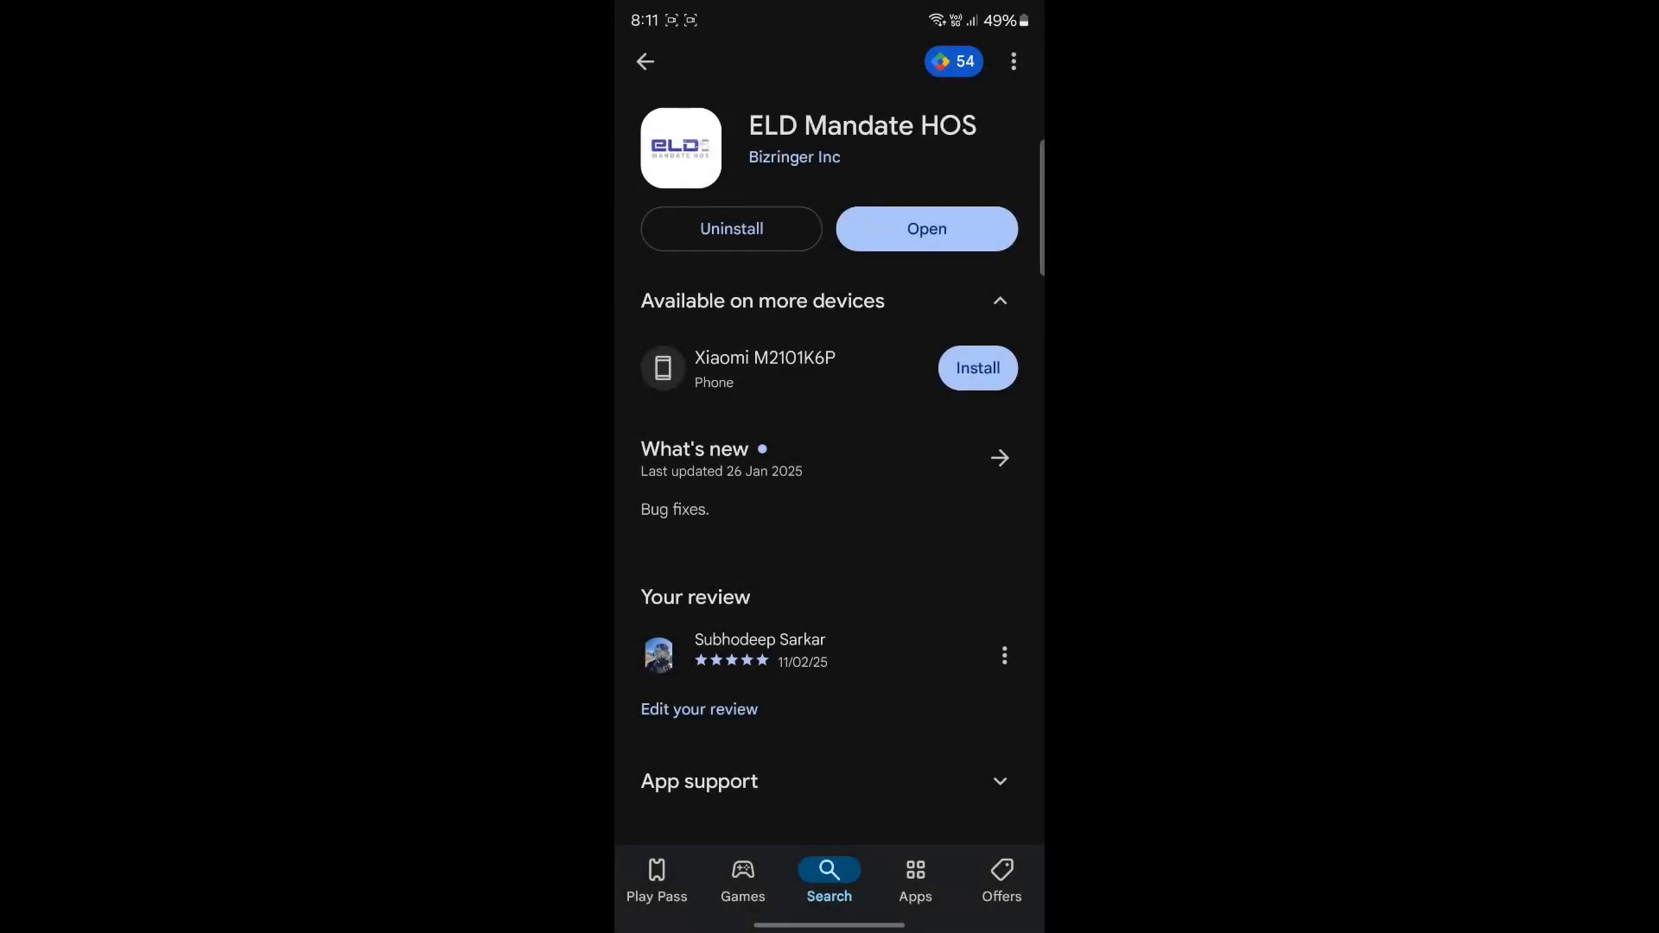
# - Launch ELD Mandate HOS from the Play Store and accept the location-data note
pyautogui.click(925, 228)
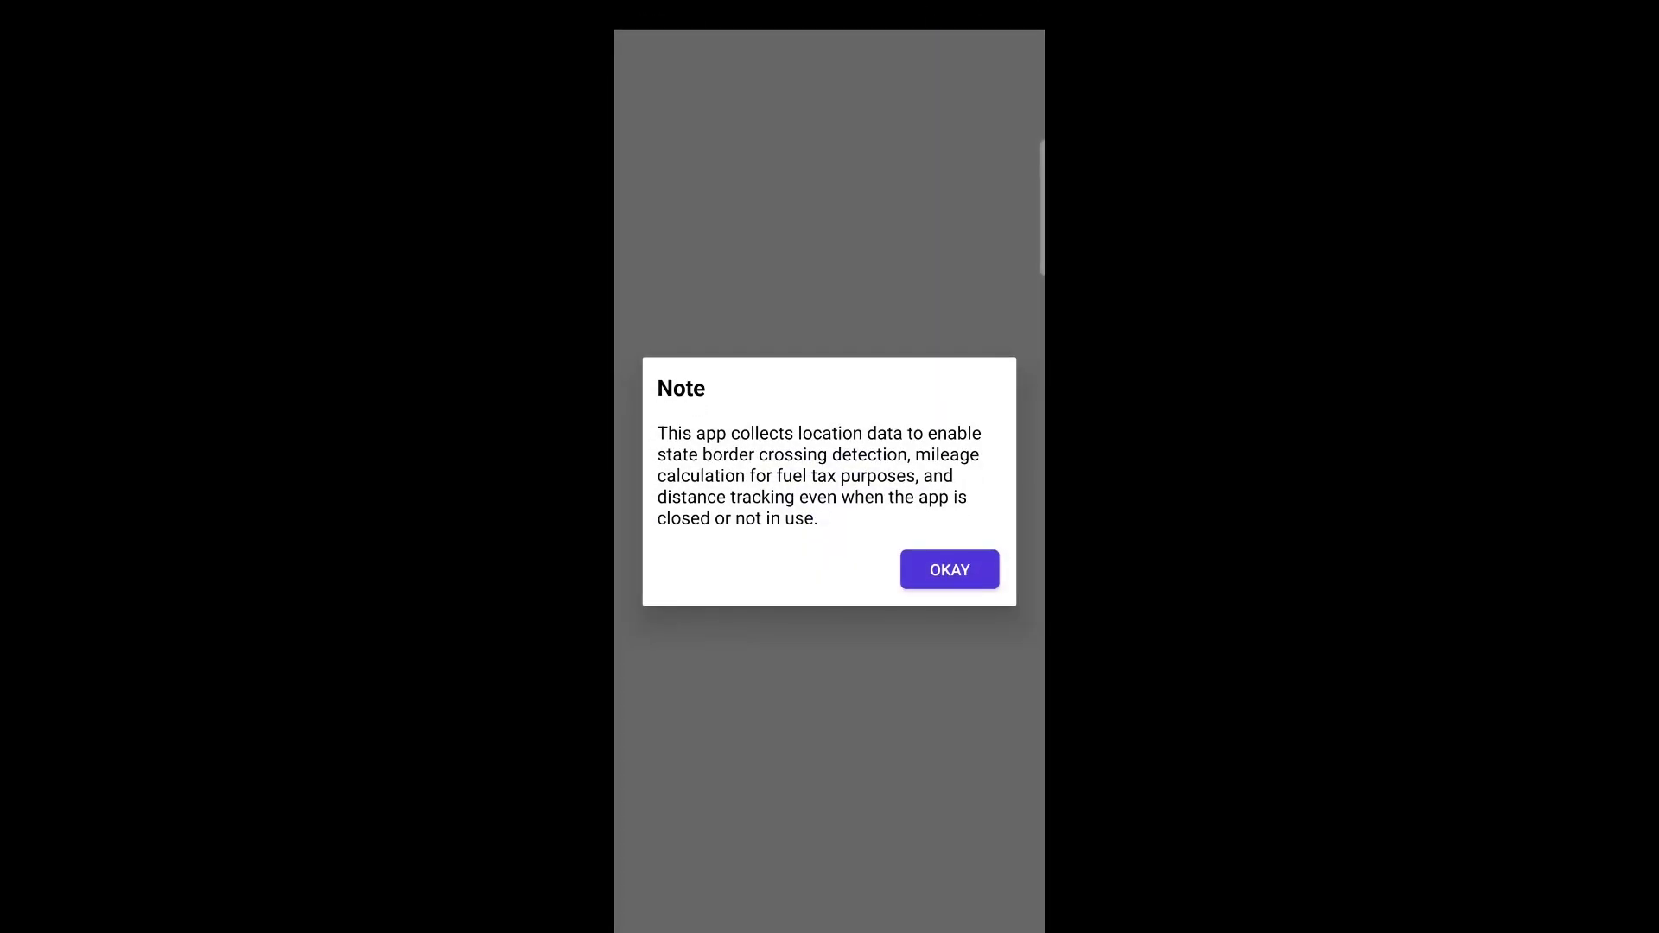
pyautogui.click(948, 570)
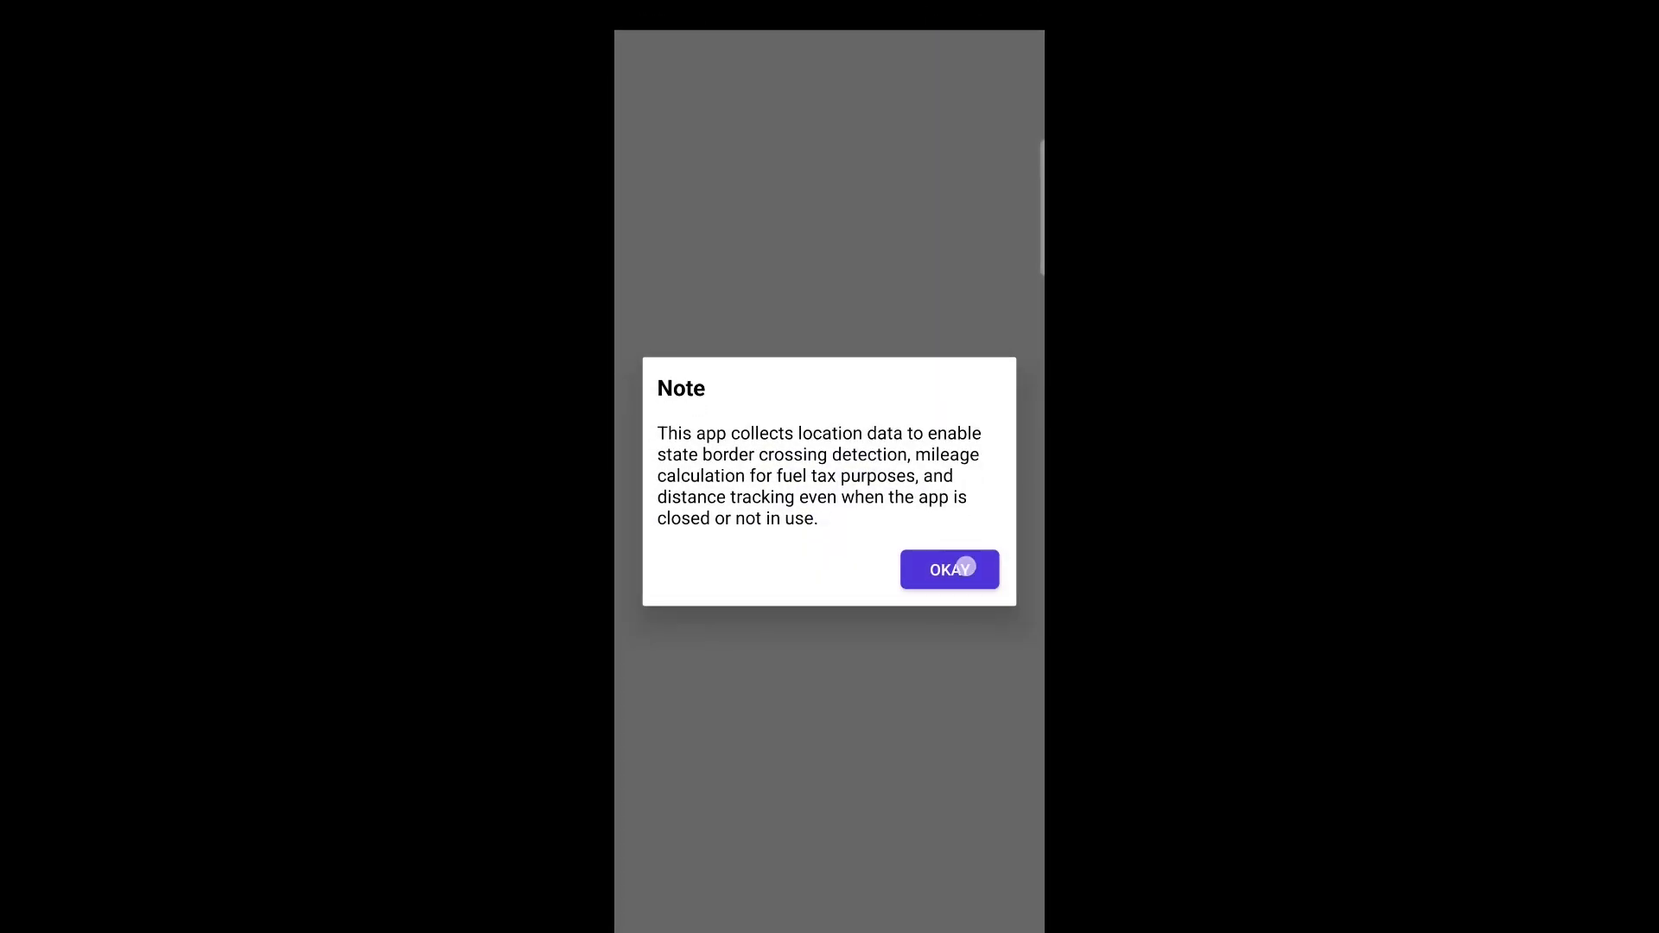
pyautogui.click(949, 570)
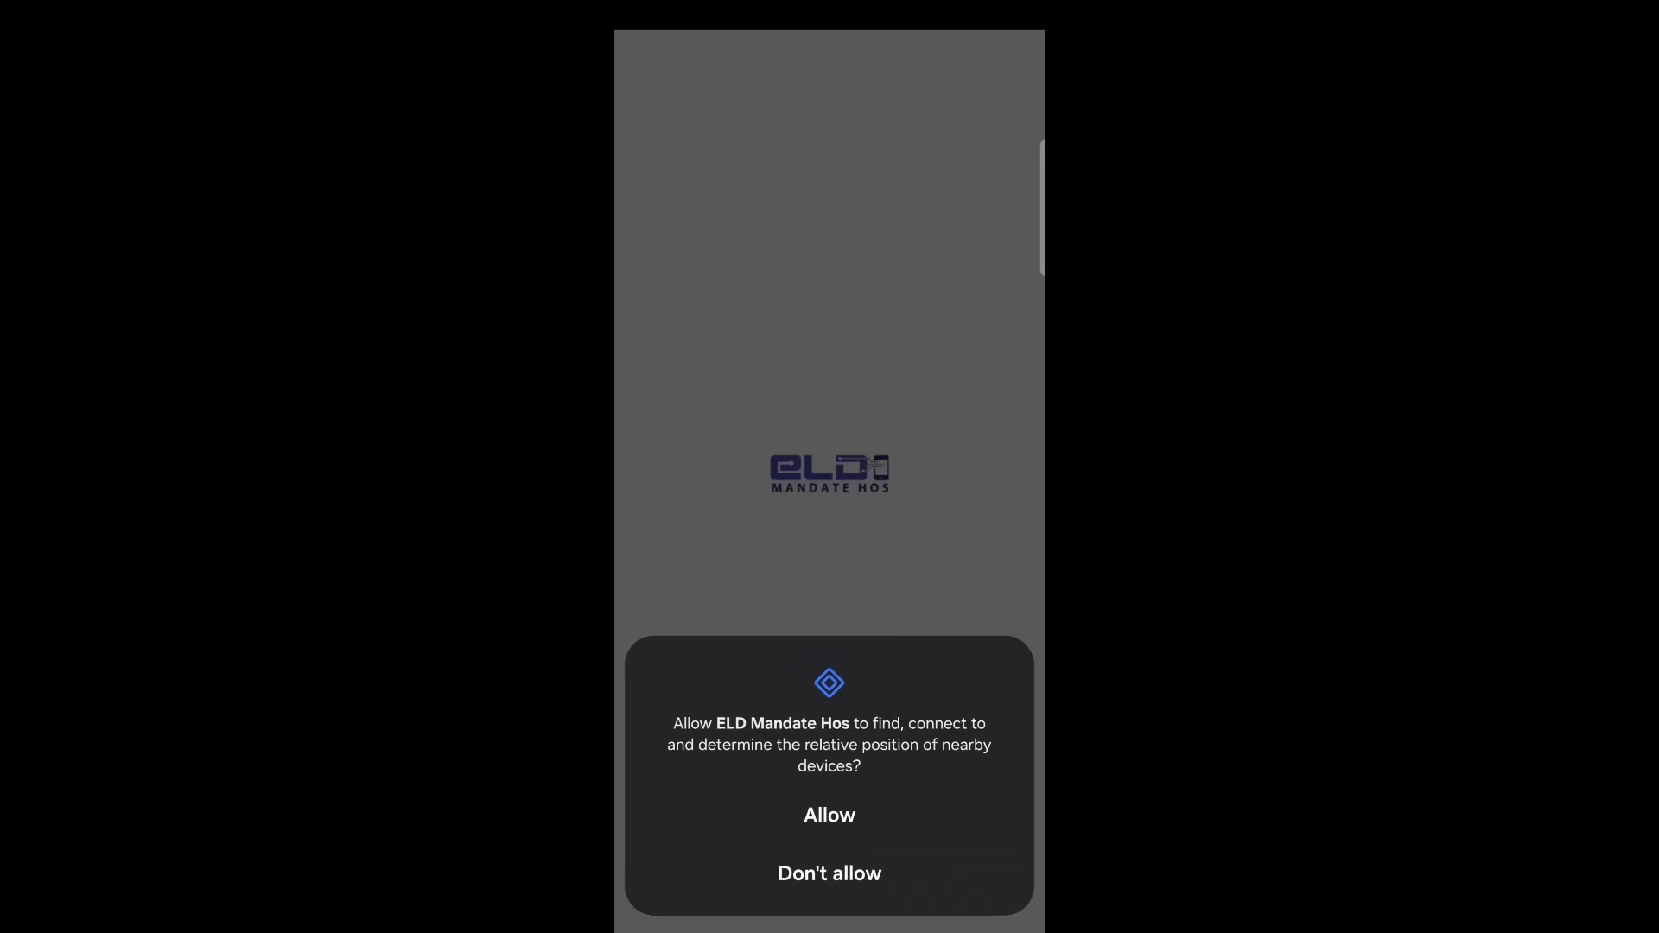
# - Grant the app nearby-devices and notification permissions
pyautogui.click(828, 815)
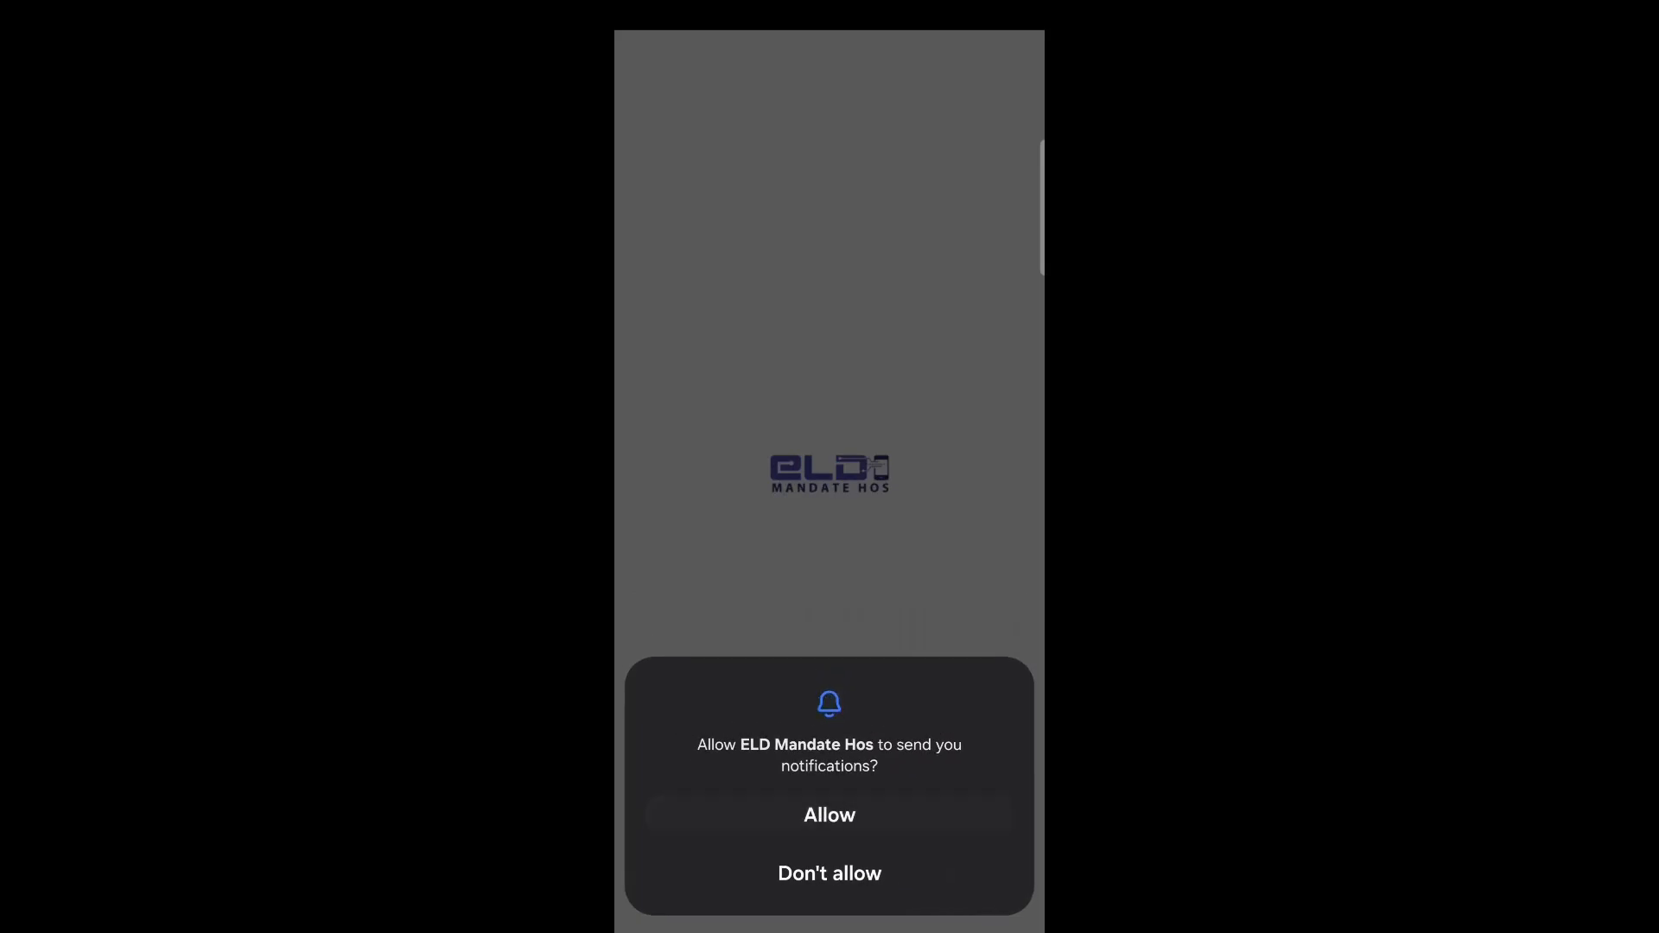
pyautogui.click(829, 815)
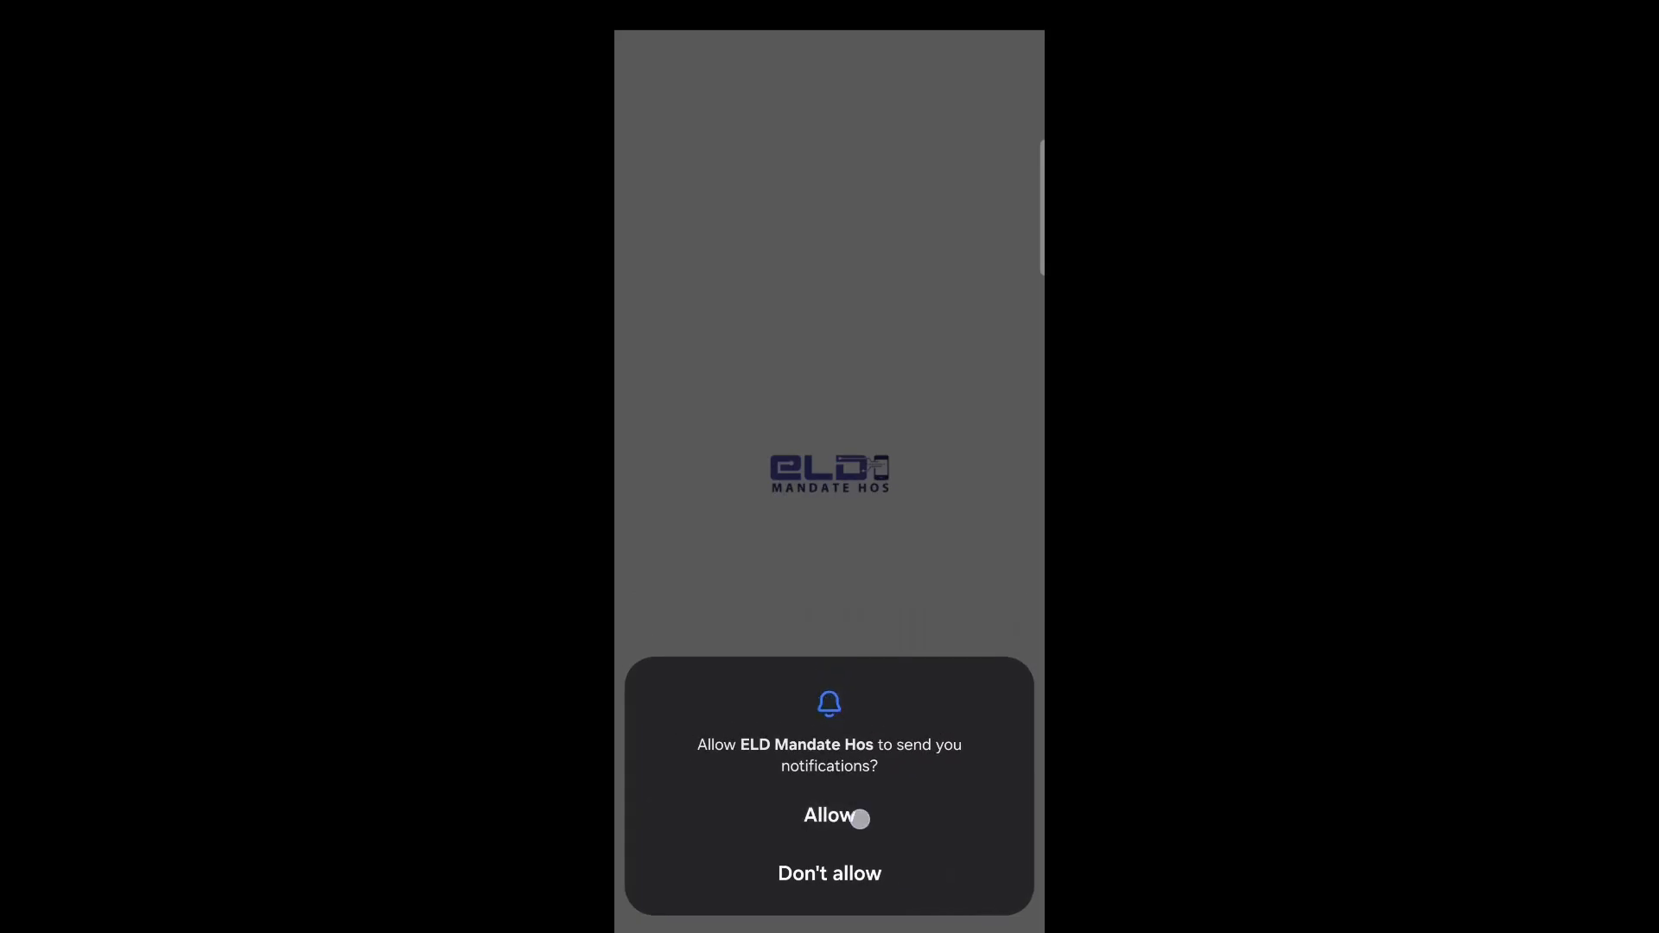
pyautogui.click(828, 816)
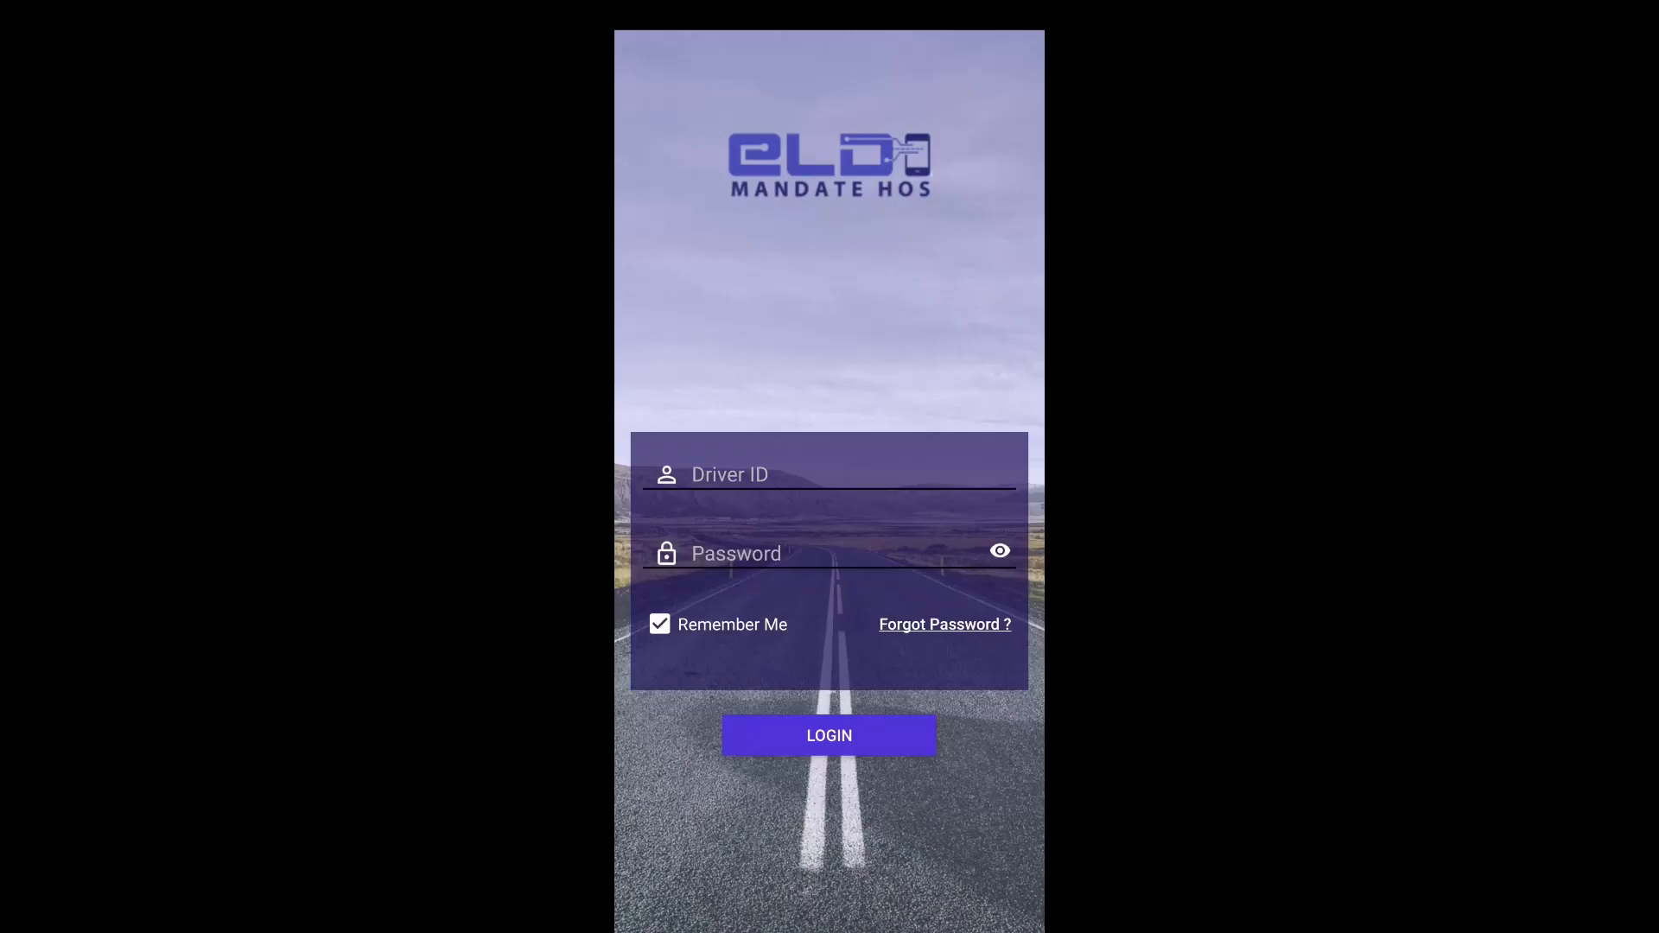
# - Log in with the saved driver ID suggestion and acknowledge the user manual
pyautogui.click(828, 474)
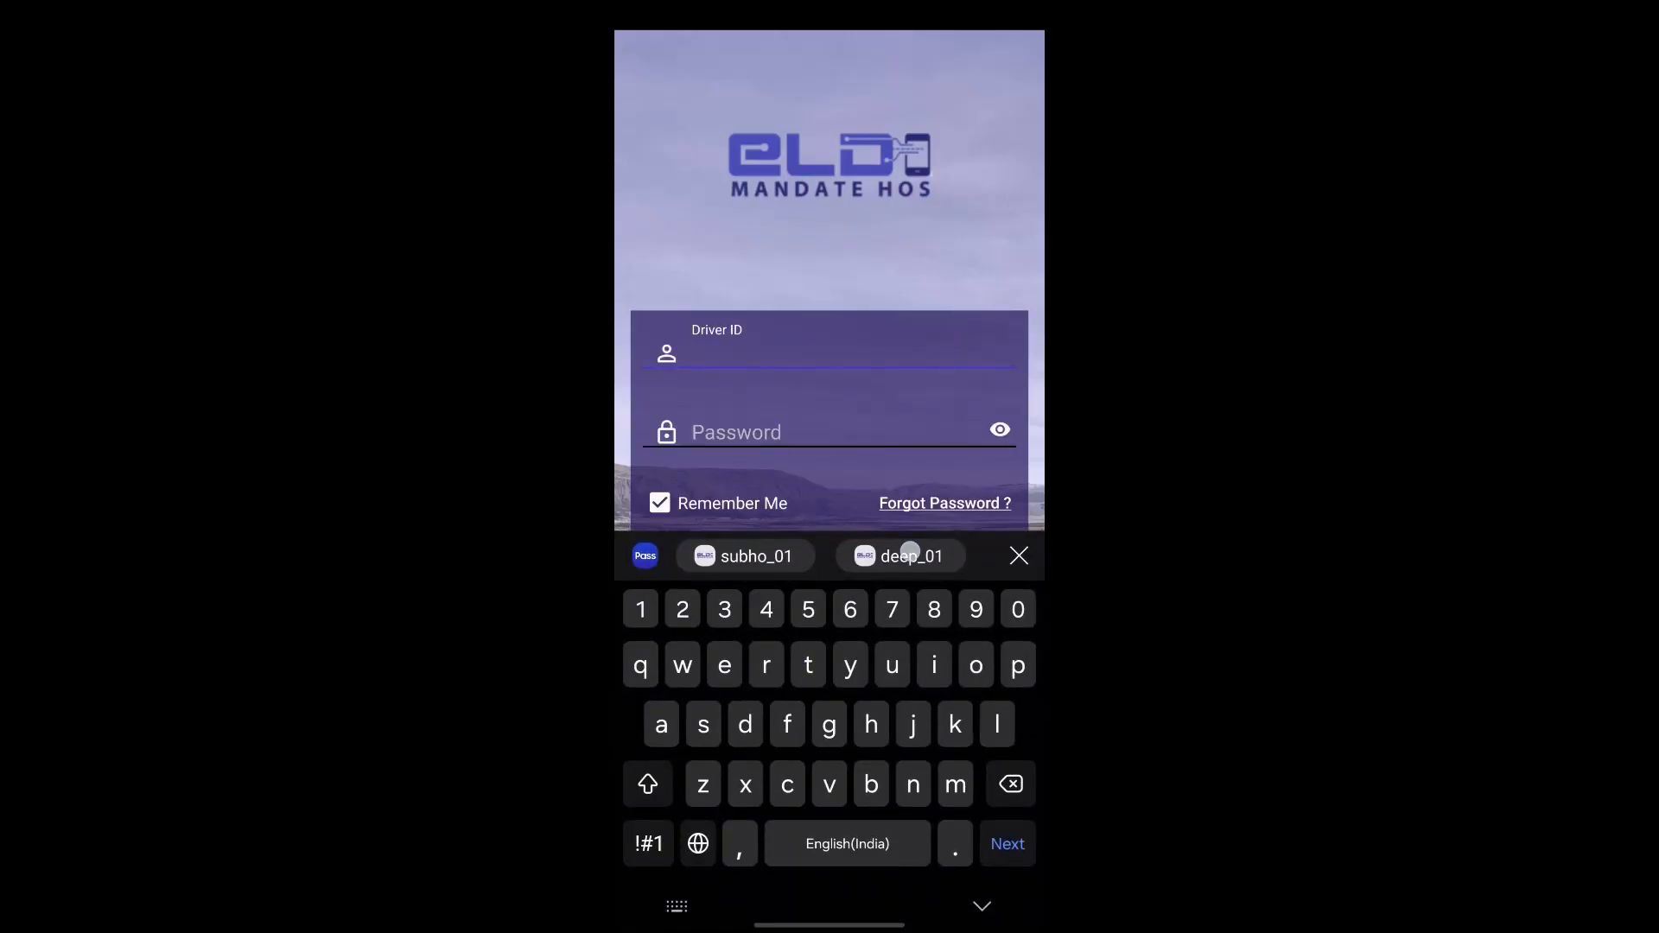
pyautogui.click(911, 556)
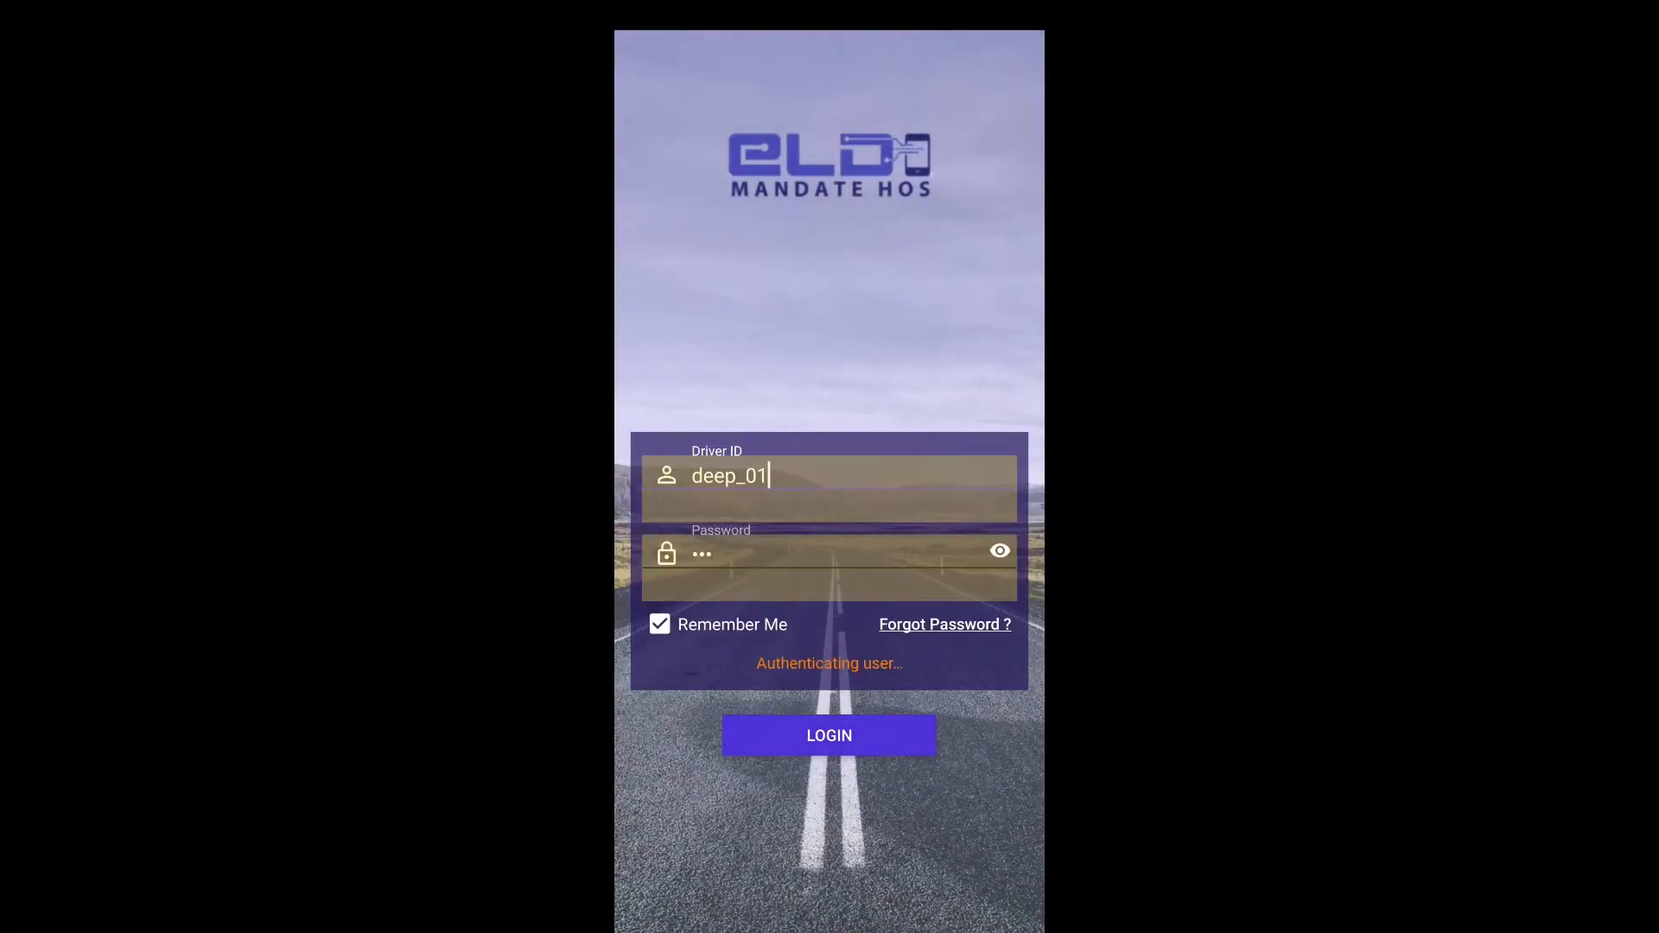
pyautogui.click(828, 735)
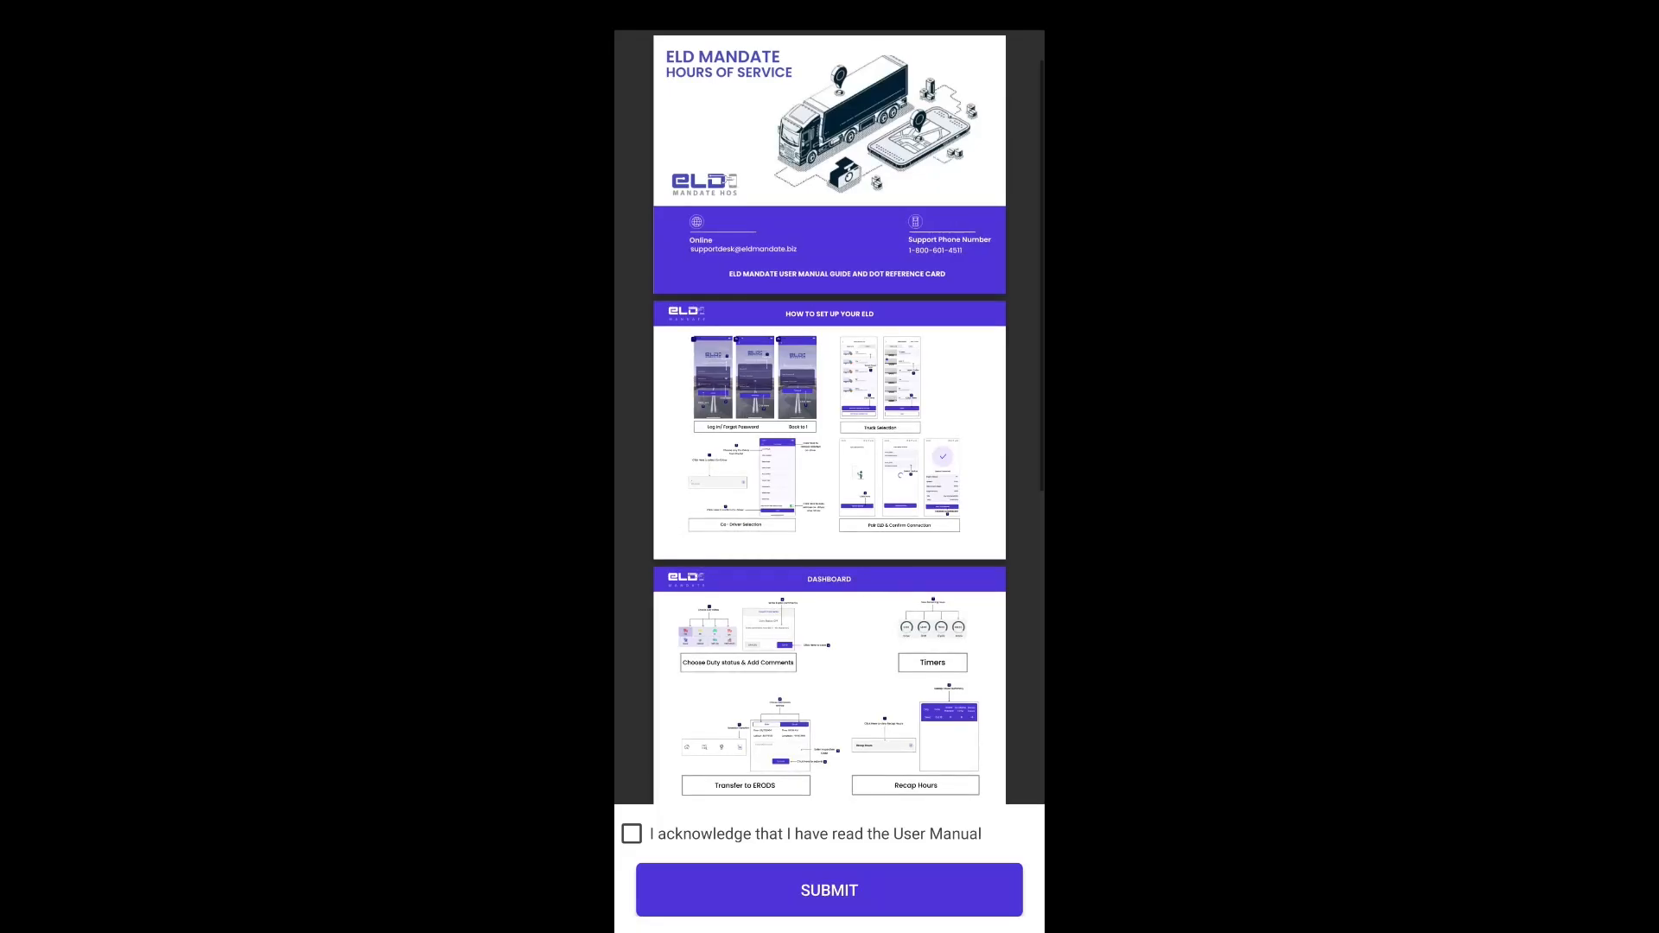
pyautogui.click(632, 834)
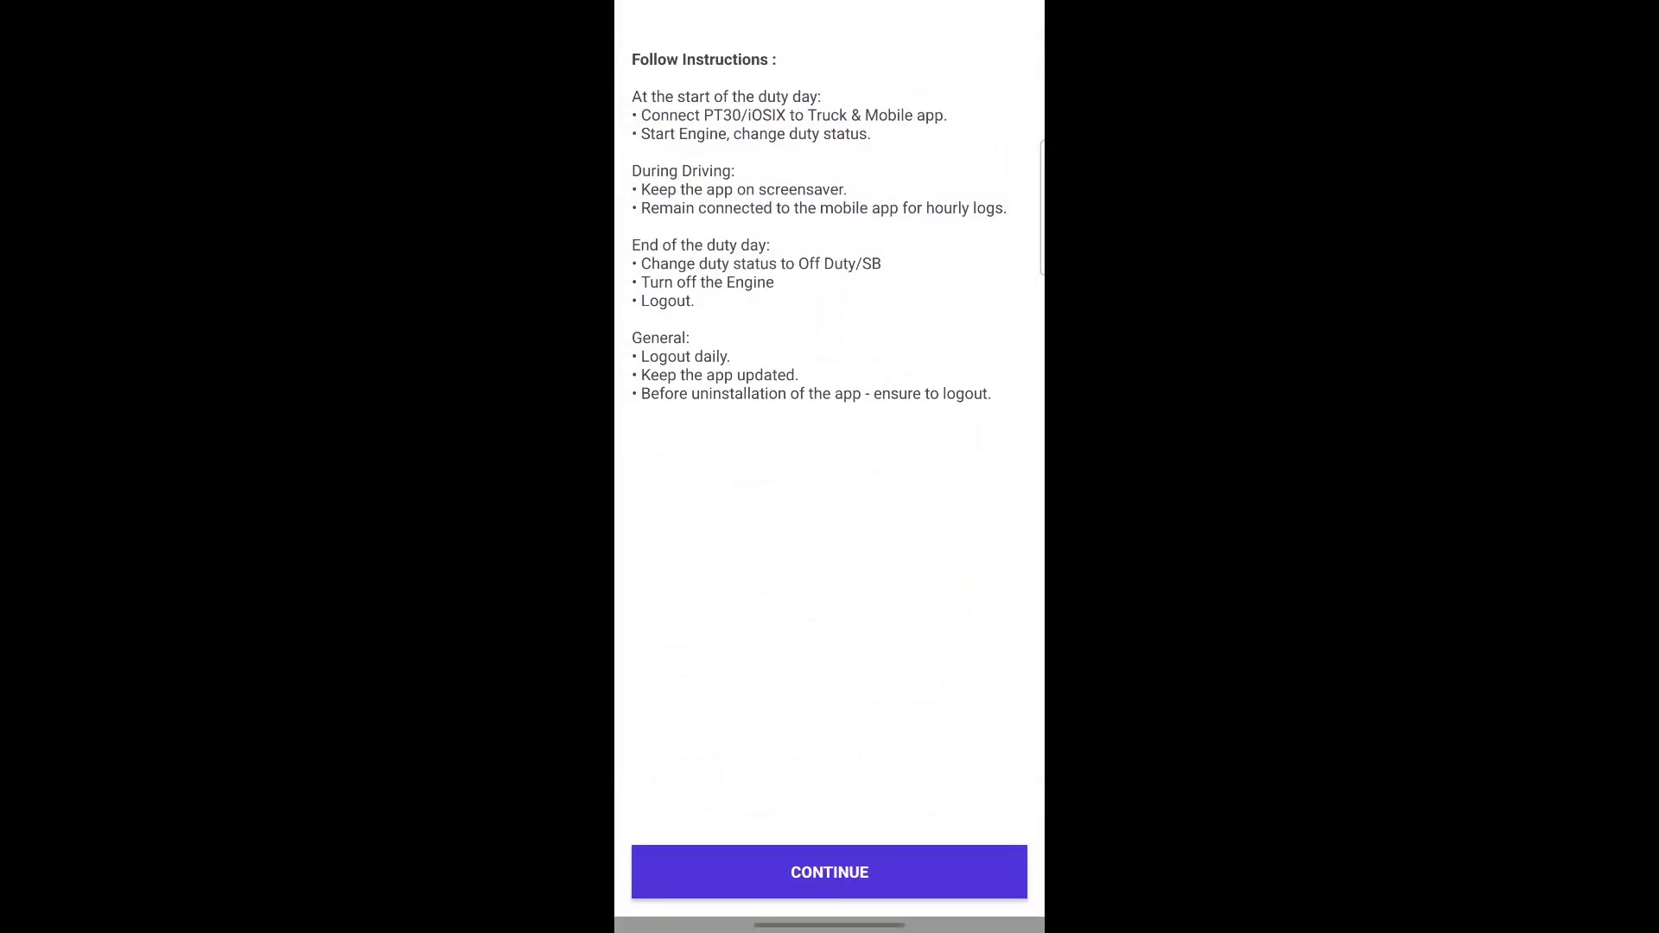
# - Continue past duty-day instructions, selecting power unit VOLKSWAGENVENTO and trailer TT1
pyautogui.click(829, 872)
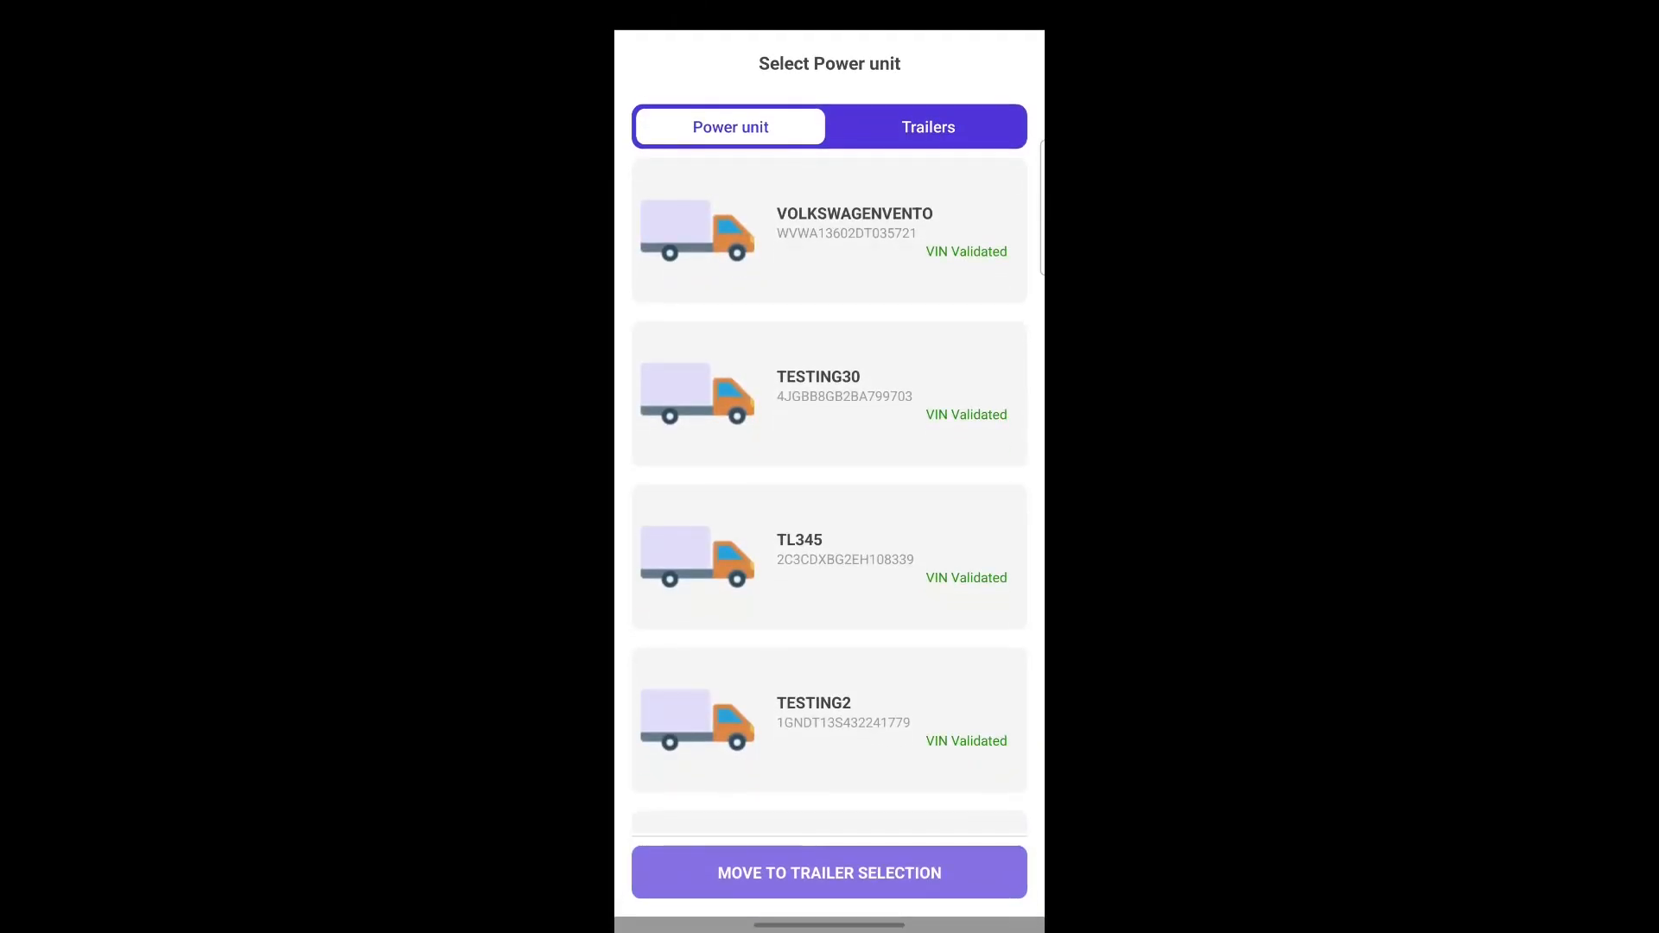
pyautogui.click(828, 231)
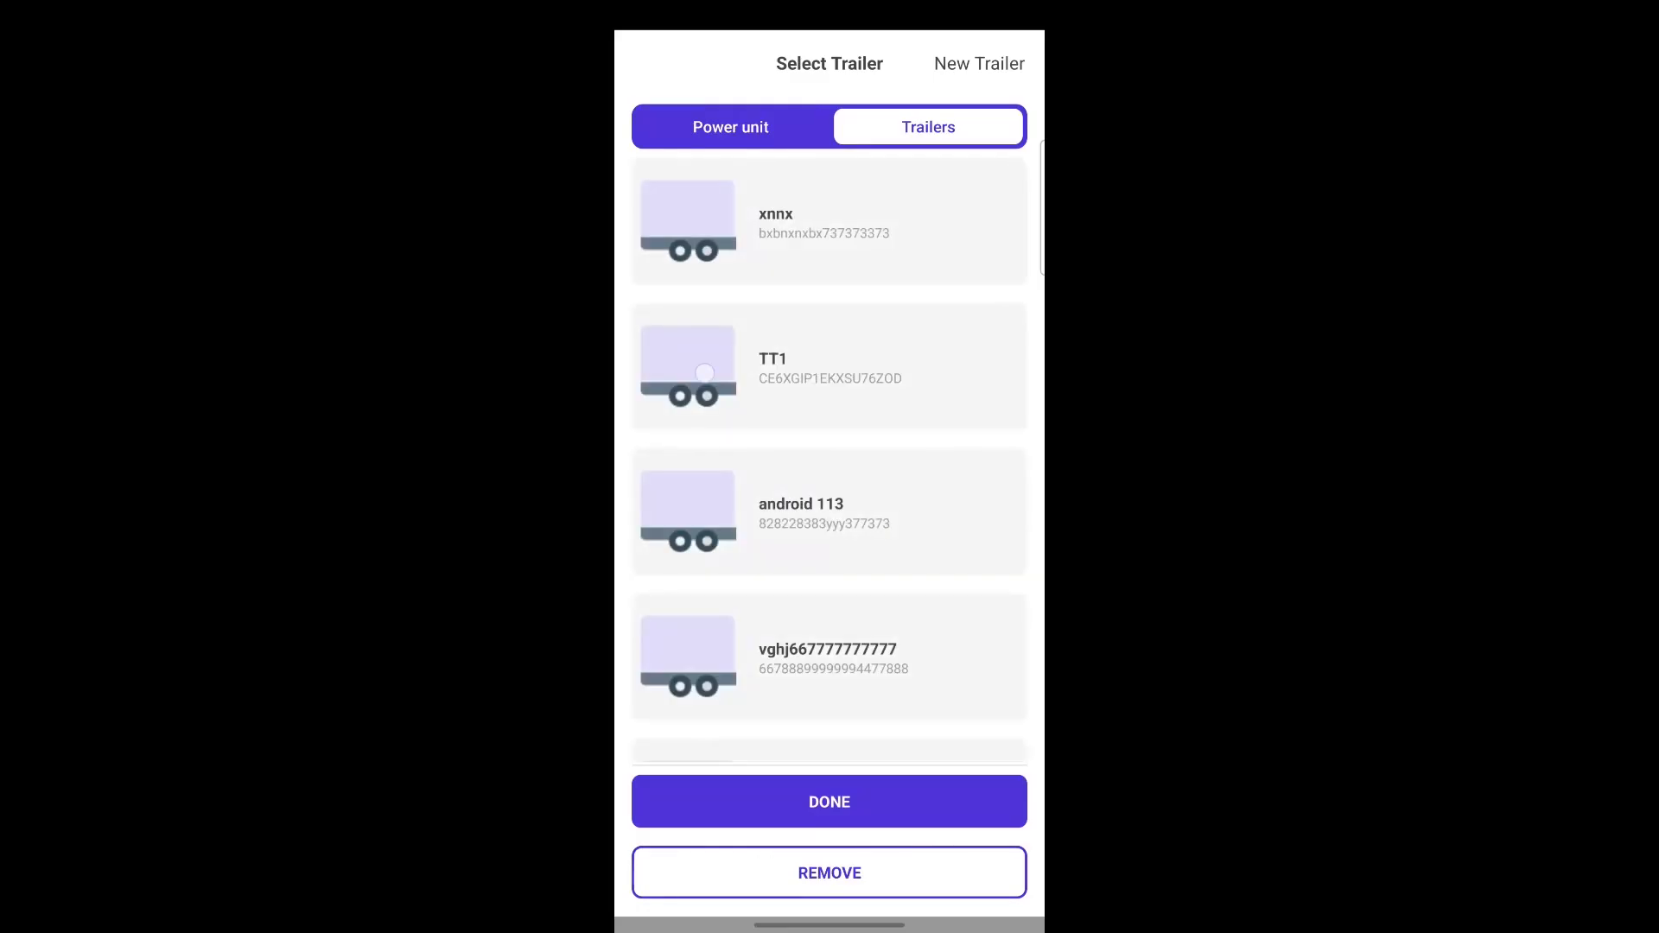
pyautogui.click(828, 367)
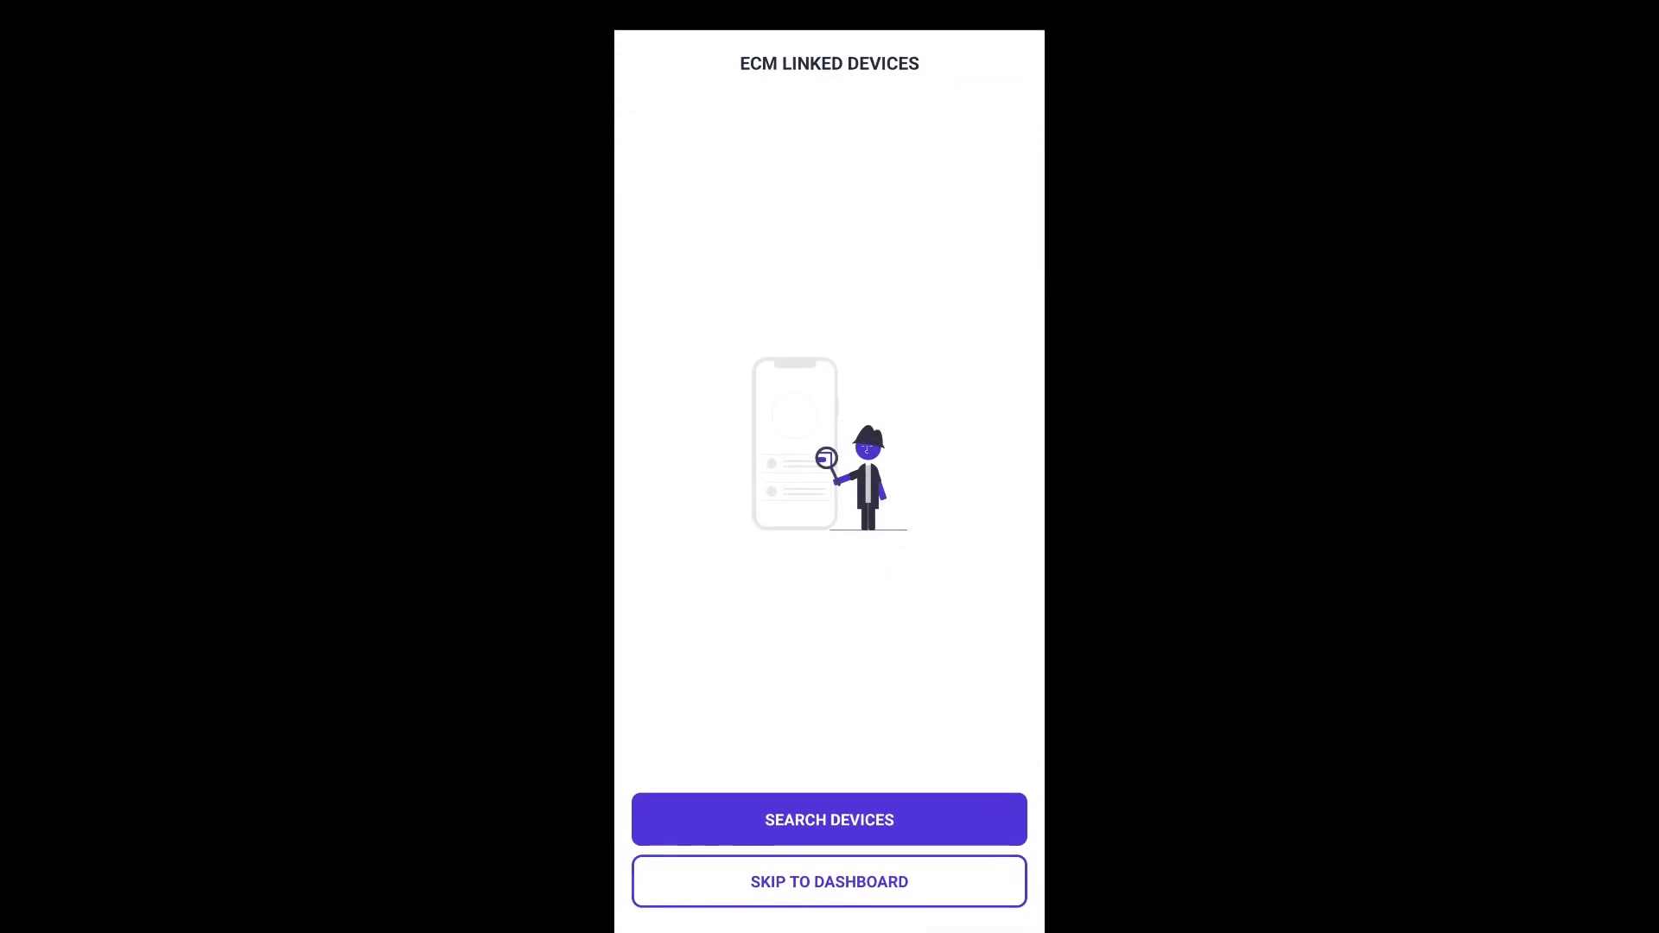
# - Connect the PT30_28B4 device and continue to the dashboard despite the VIN mismatch
pyautogui.click(829, 819)
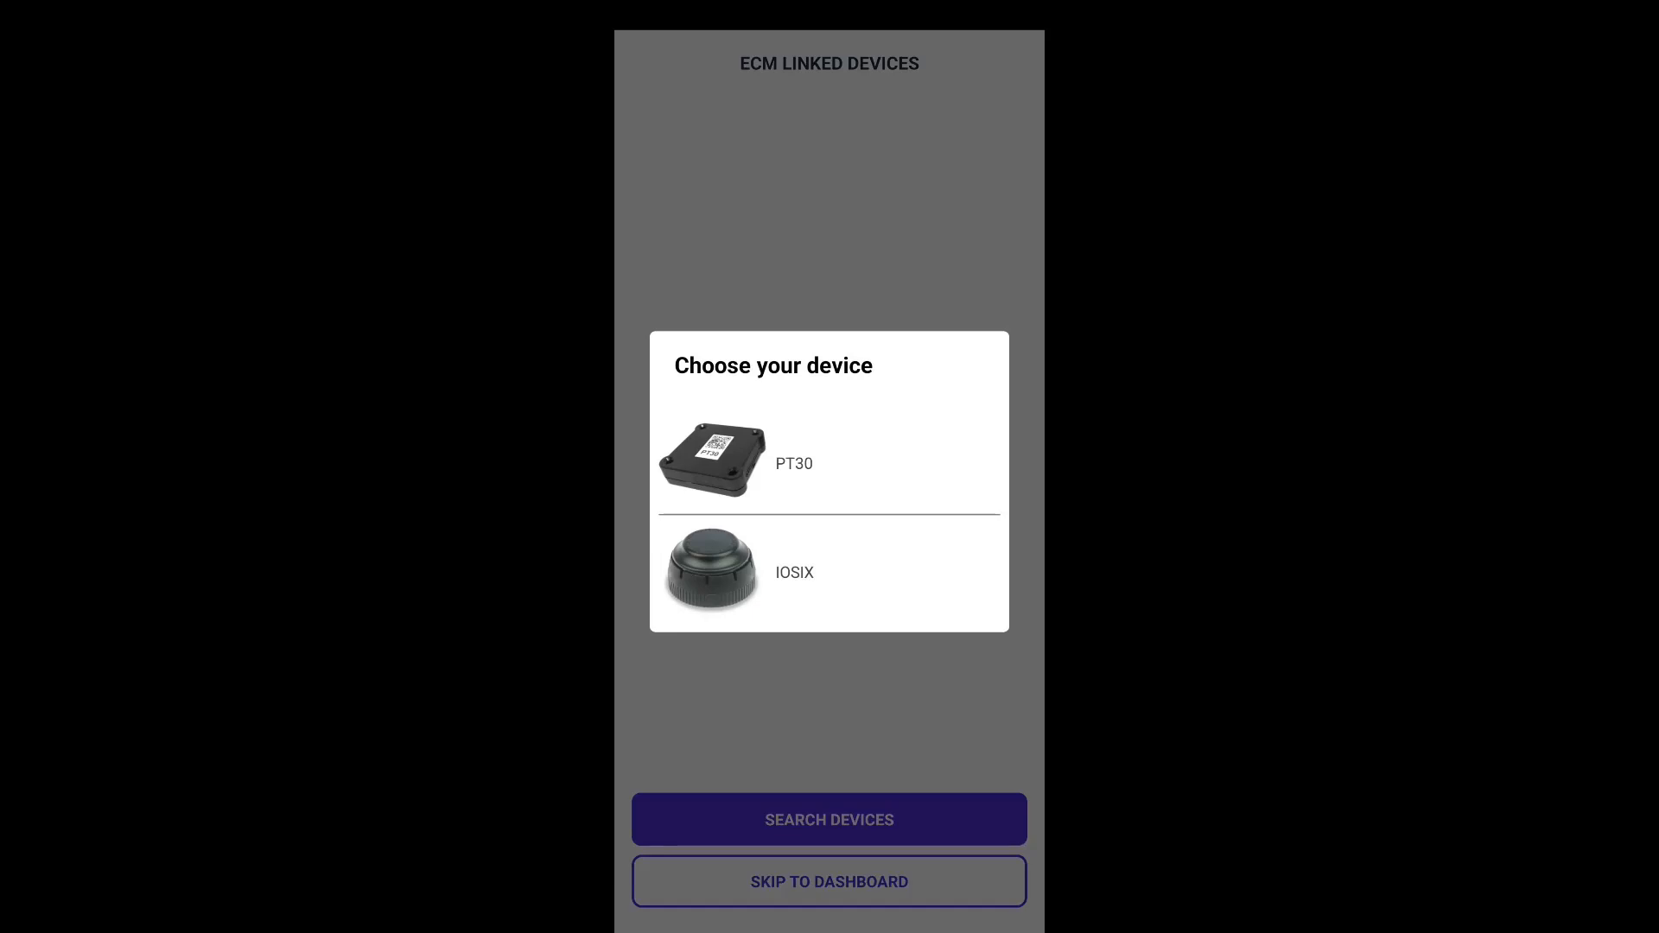
pyautogui.click(793, 462)
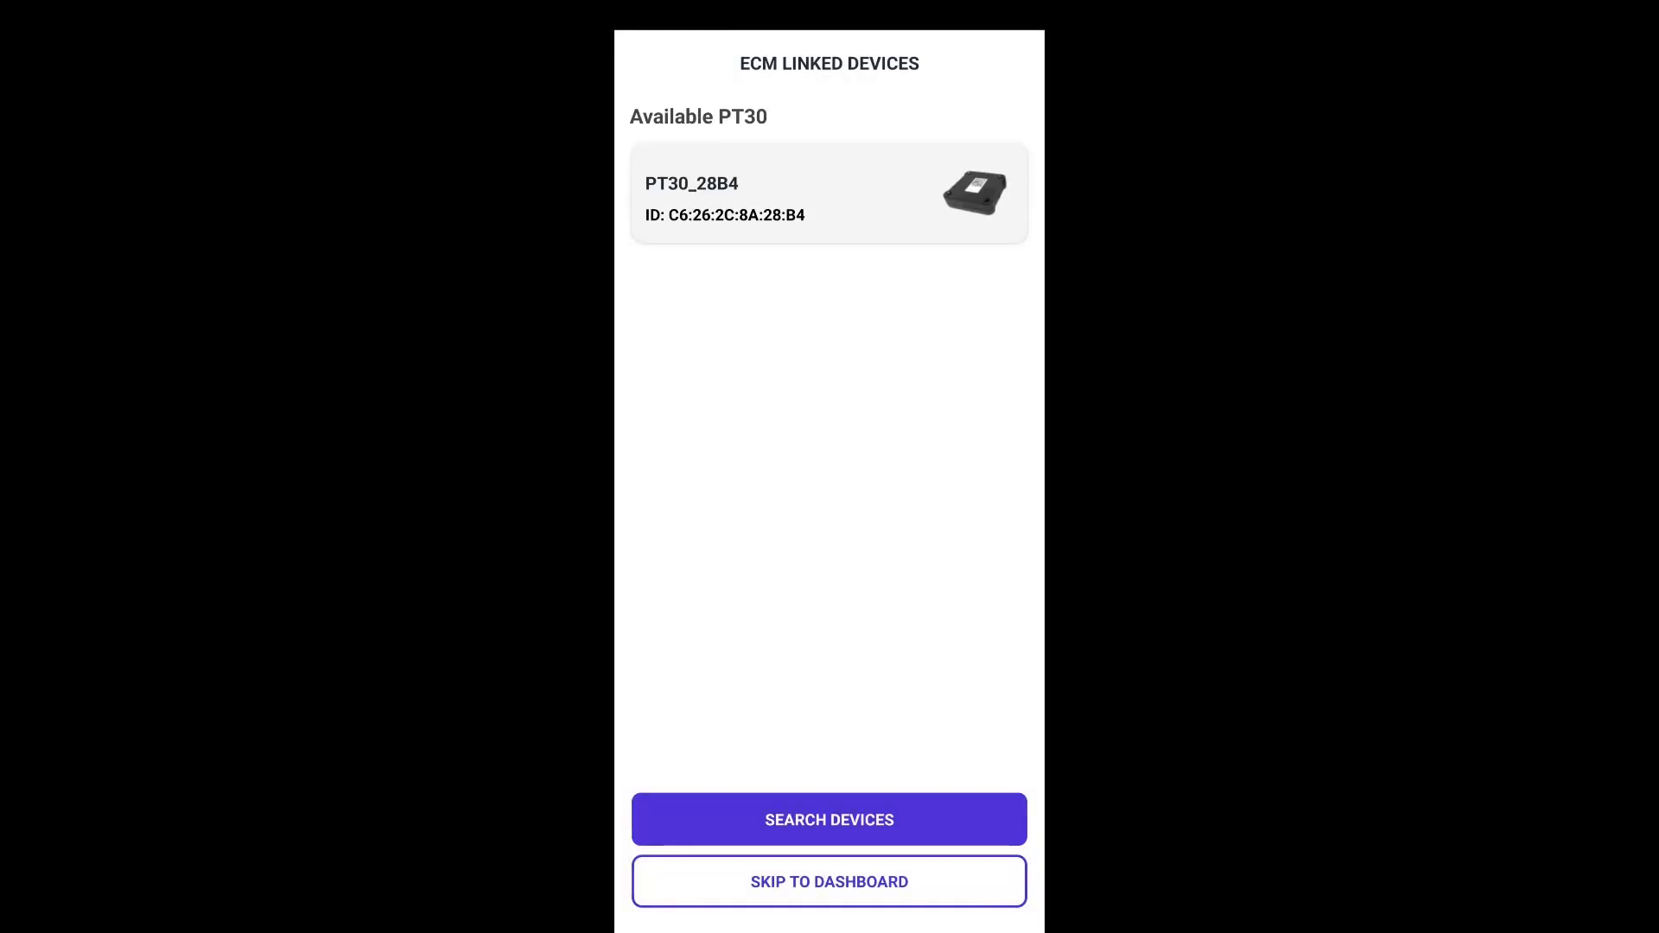
pyautogui.click(829, 193)
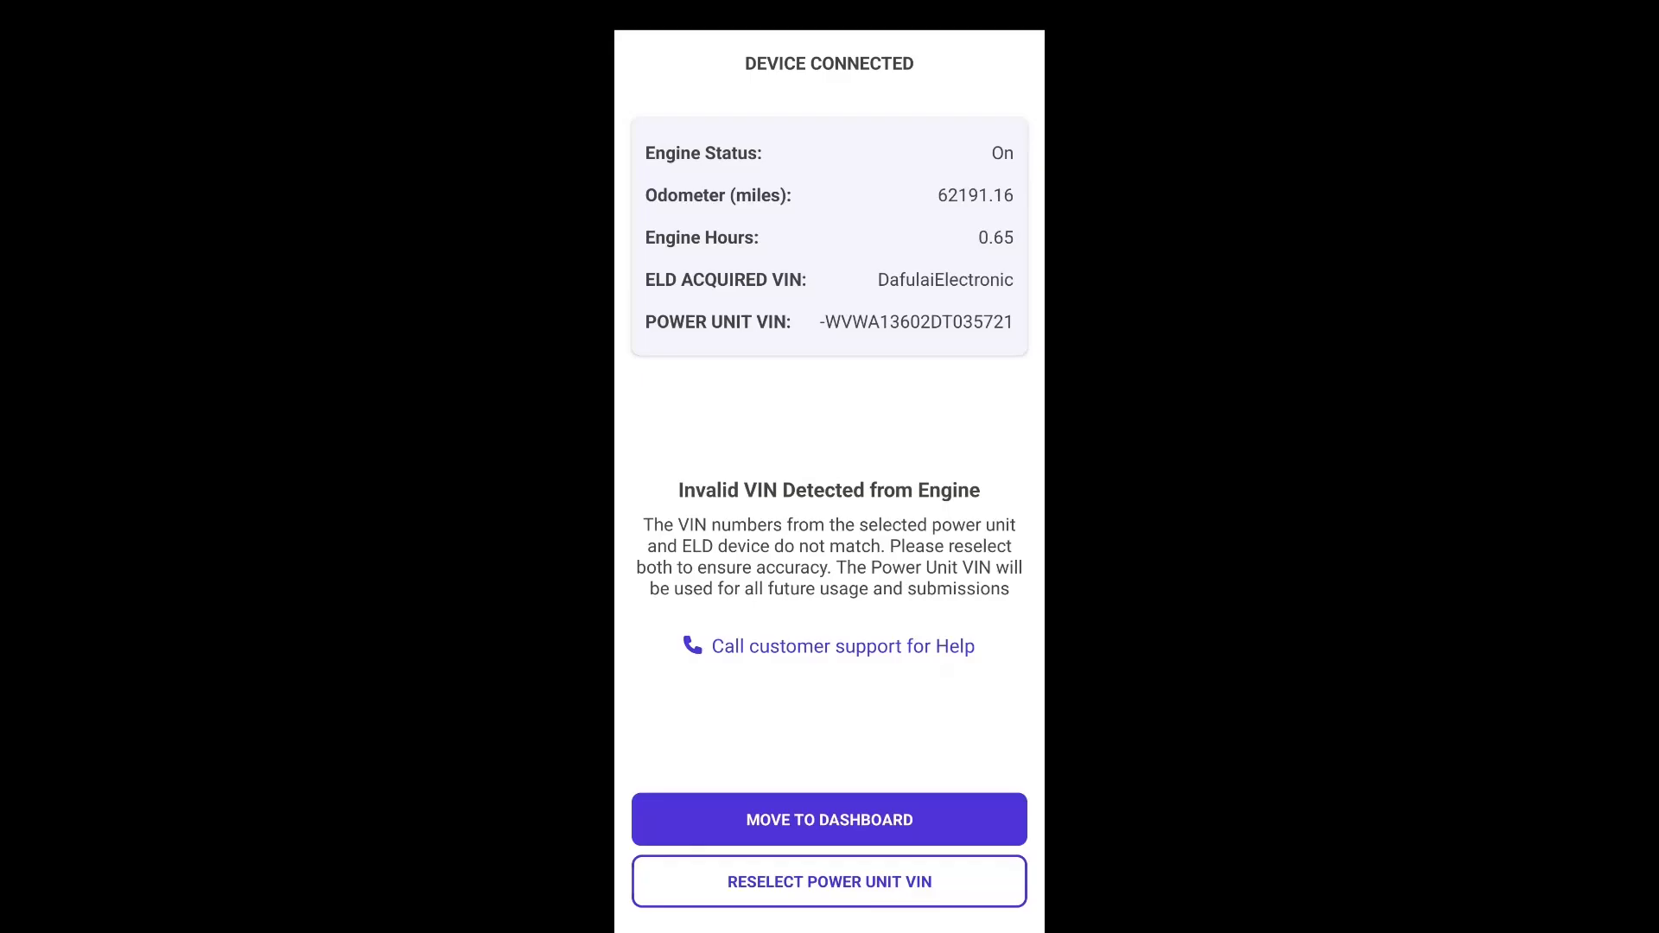
pyautogui.click(829, 819)
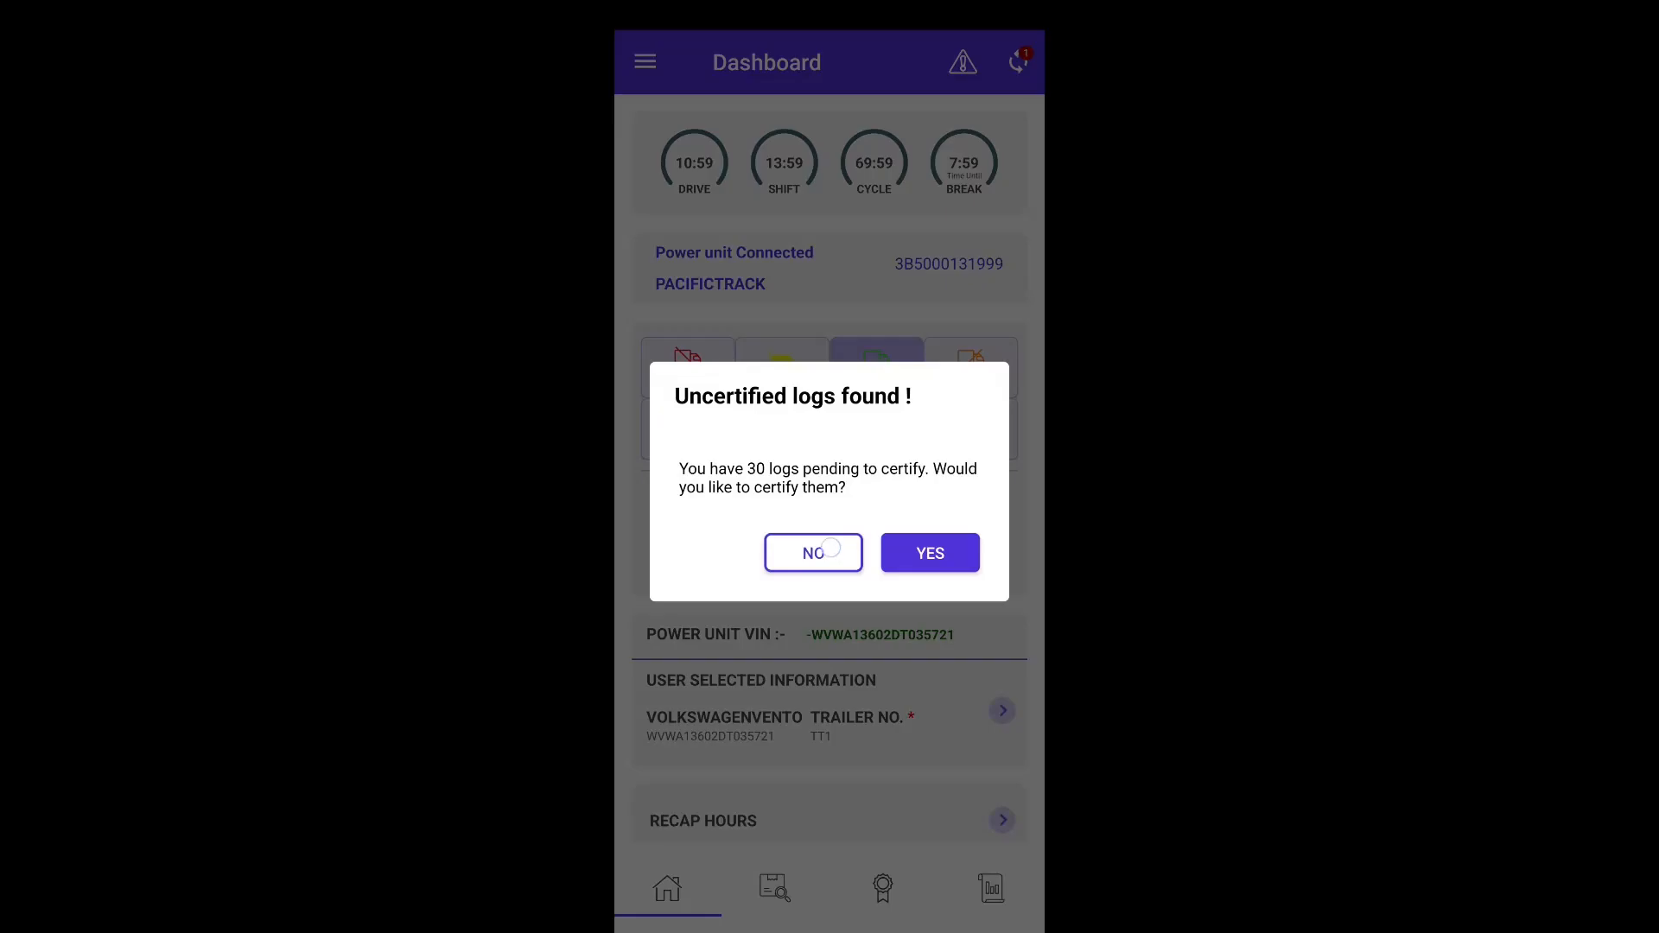
# - Decline certifying the 30 uncertified logs and return to ELD device linking
pyautogui.click(812, 552)
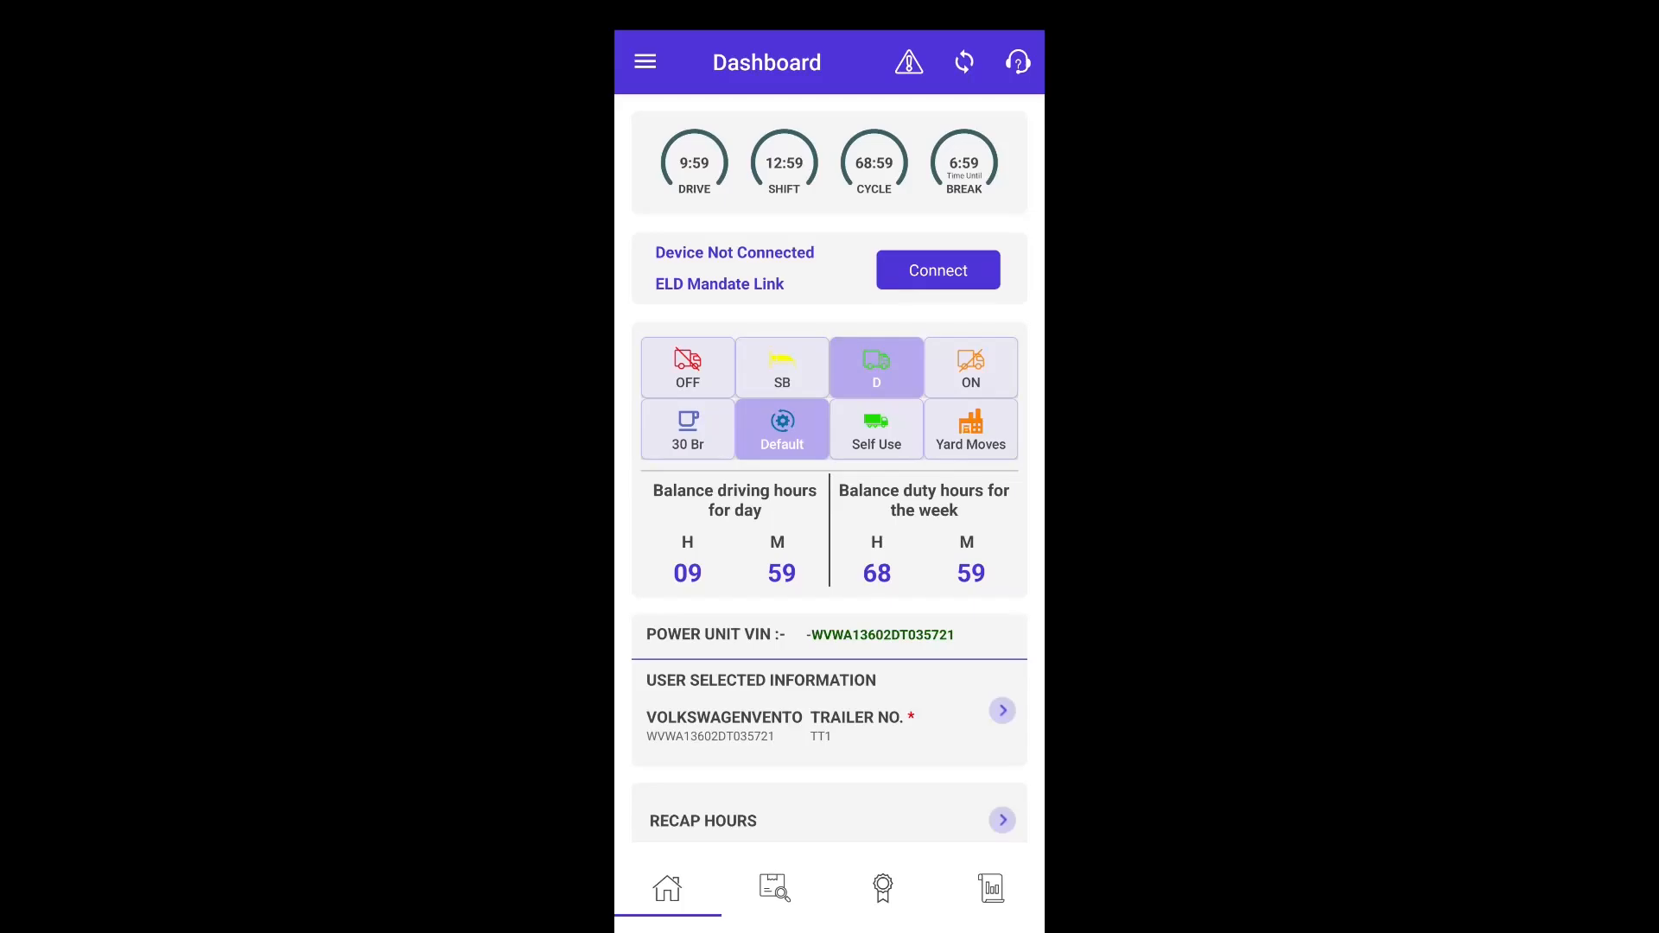
pyautogui.click(935, 270)
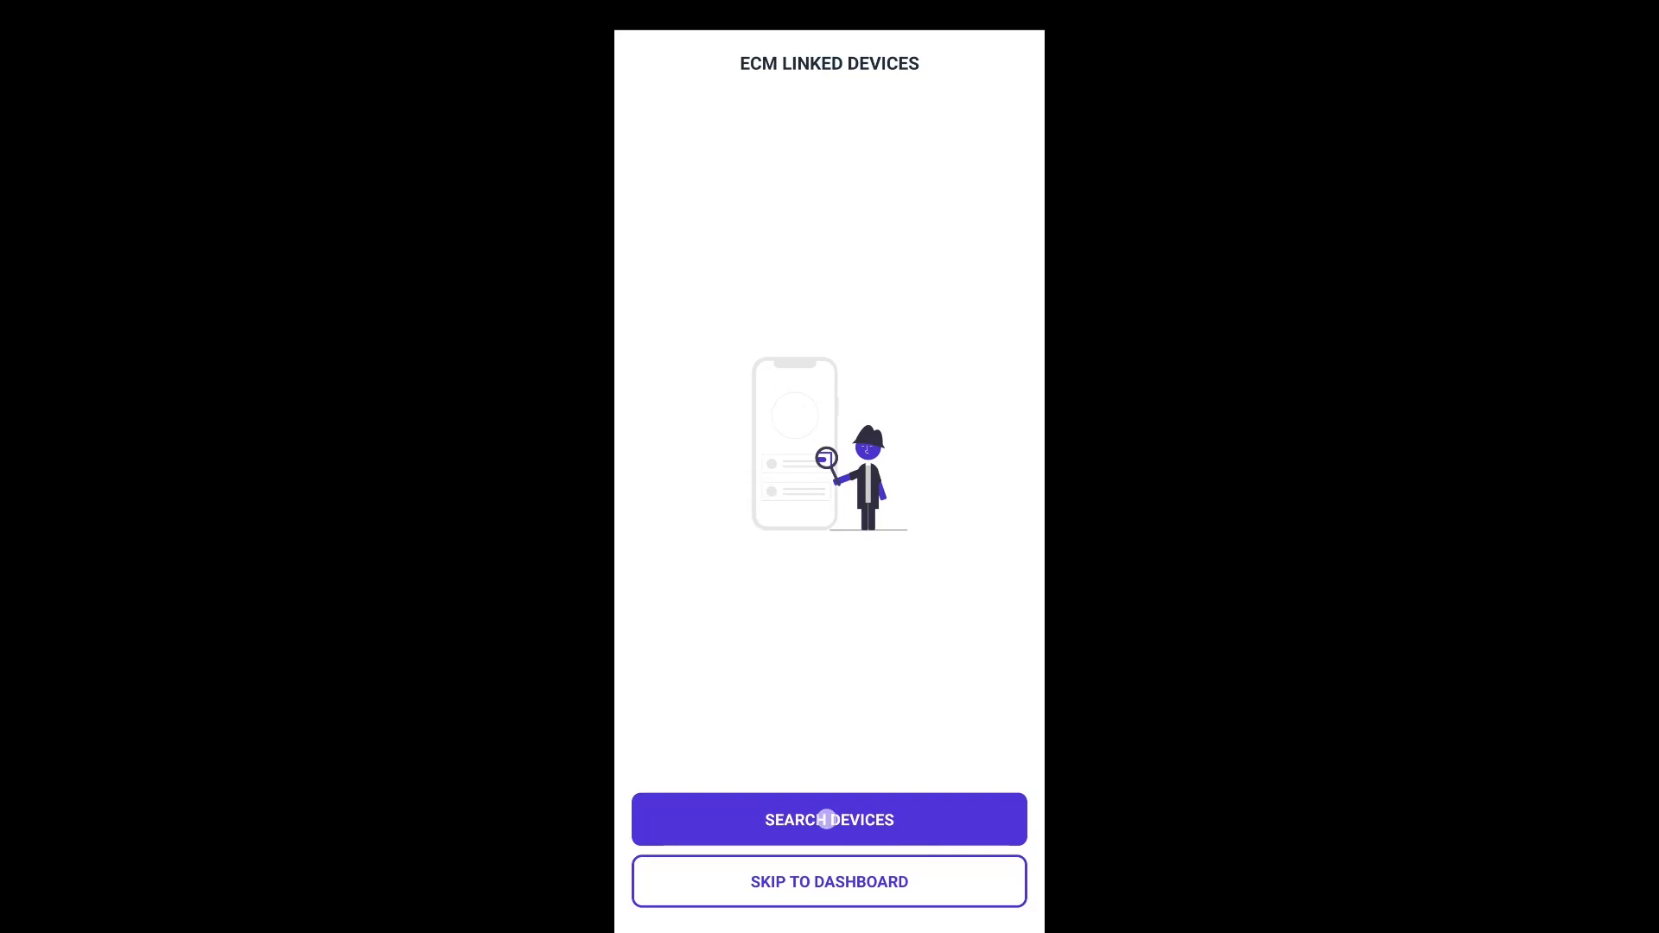
# - Reconnect the previously connected PT30_28B4 and return to the dashboard
pyautogui.click(829, 819)
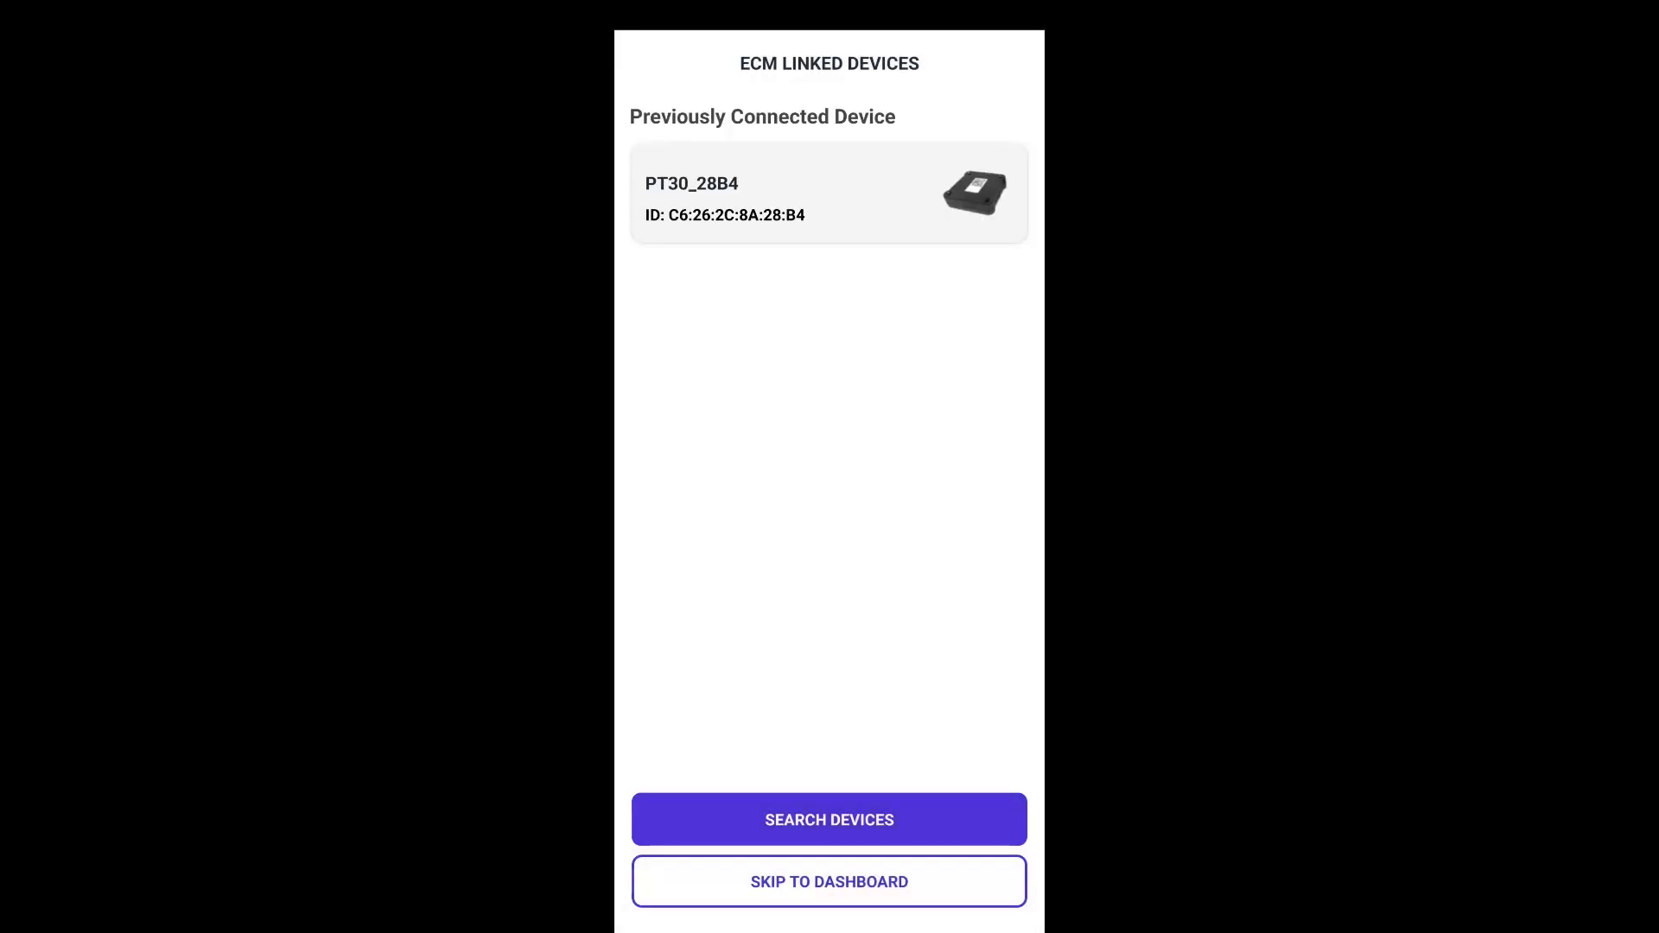
pyautogui.click(829, 193)
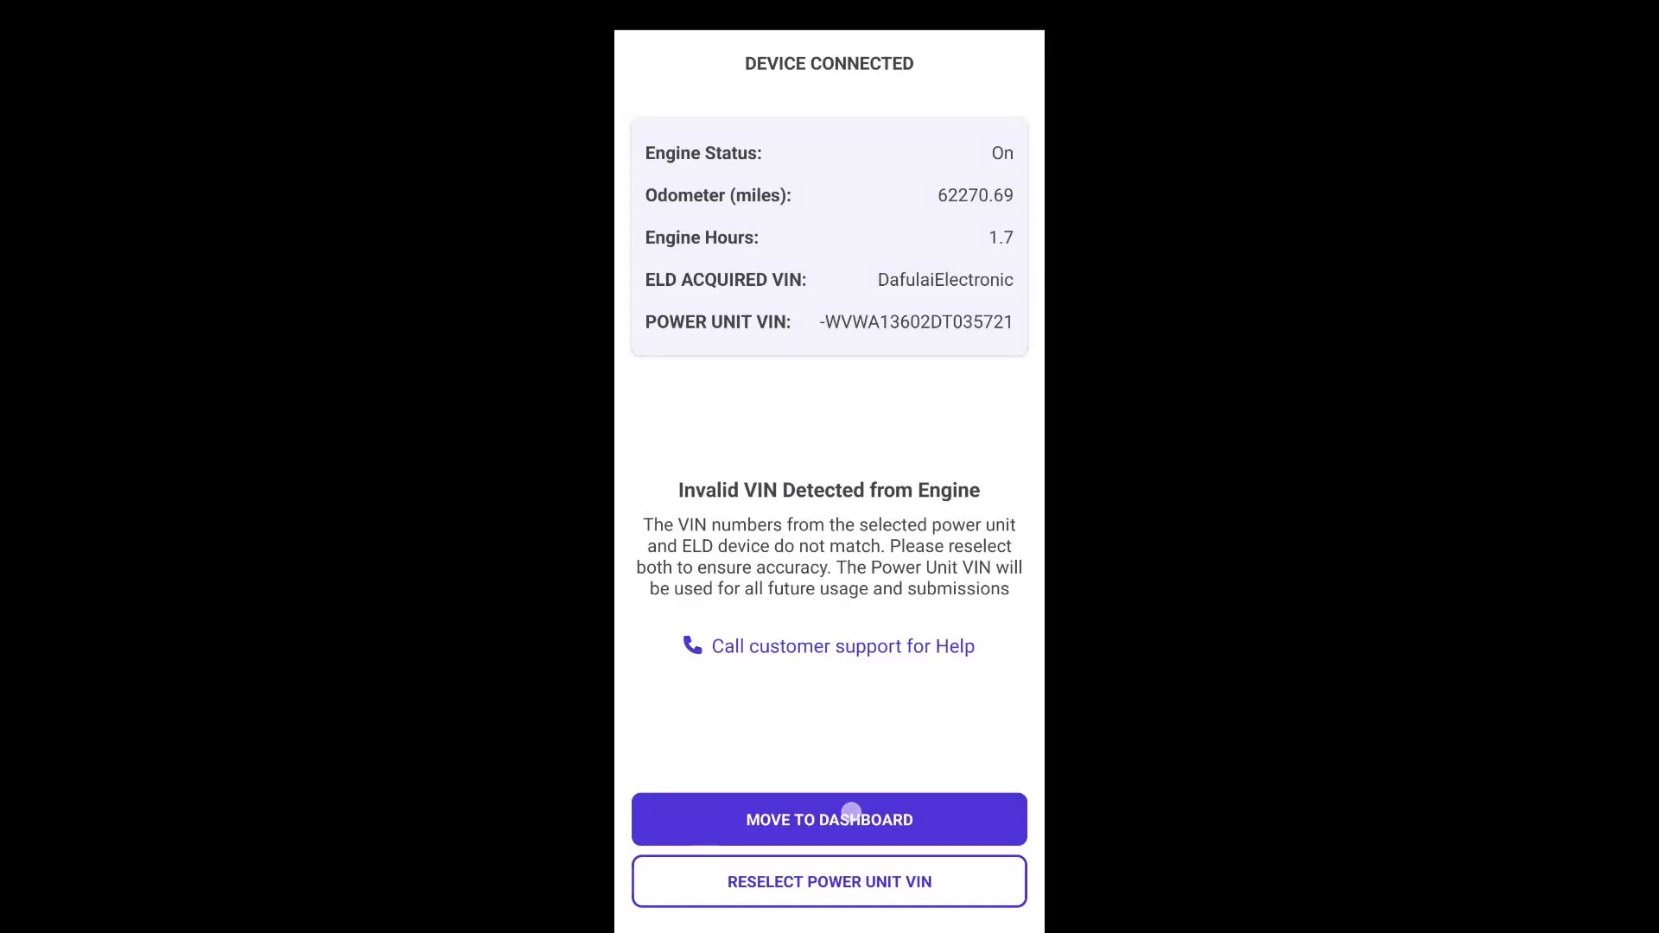
pyautogui.click(829, 819)
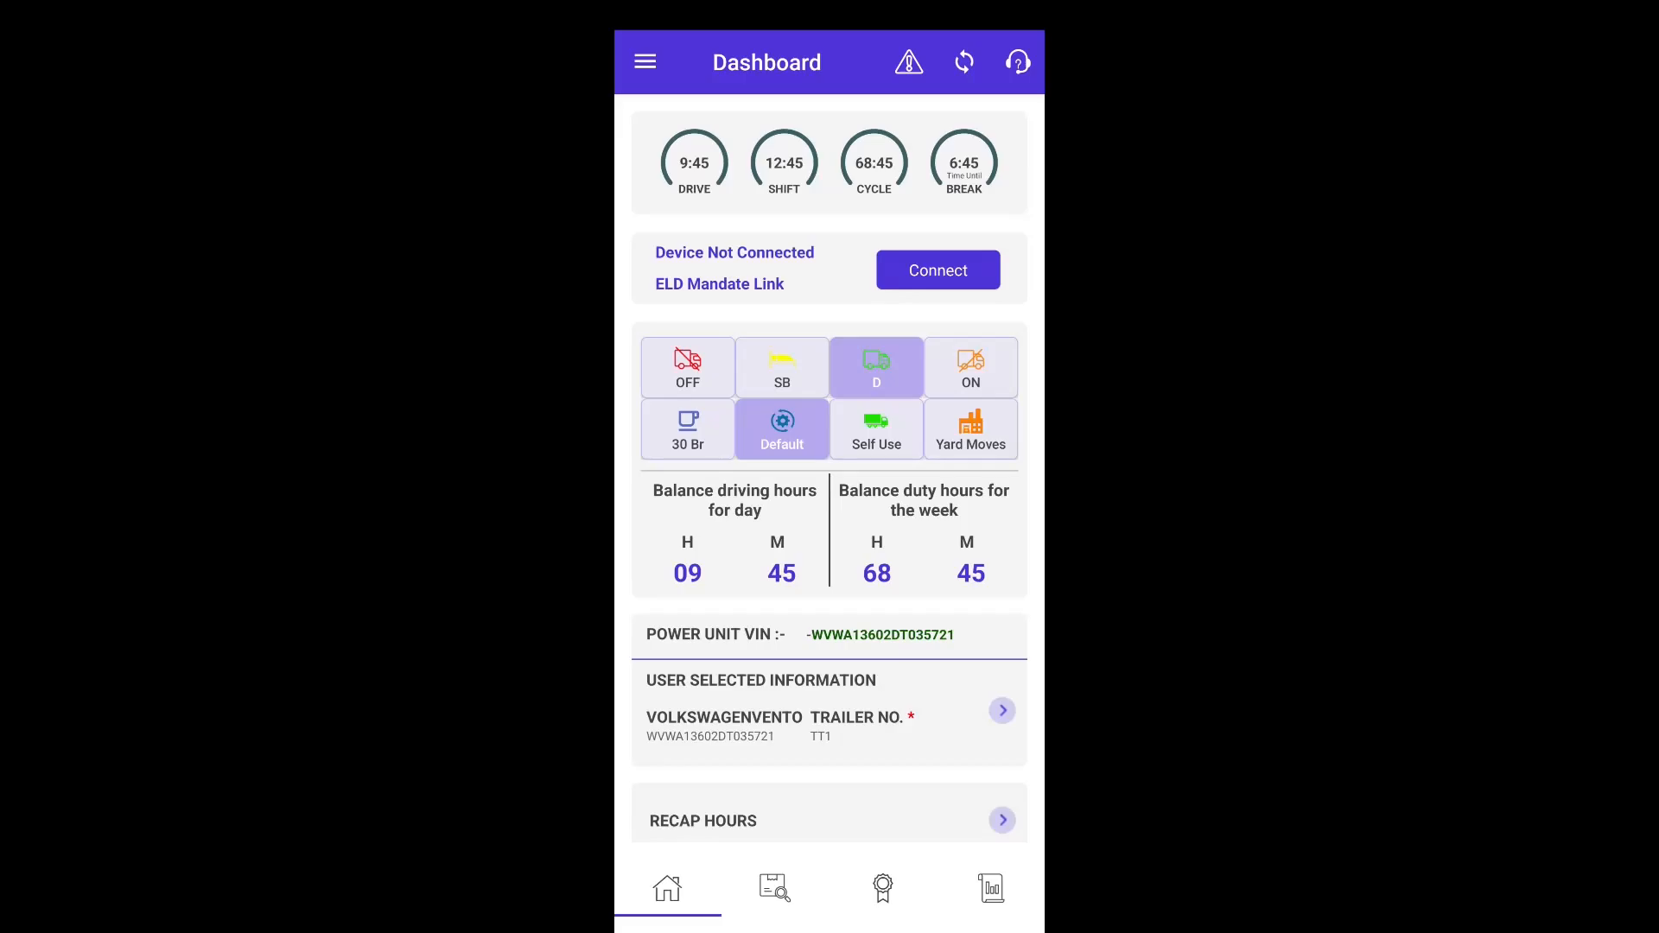
# - Allow the app's Bluetooth request and return to the linked-devices screen
pyautogui.click(937, 270)
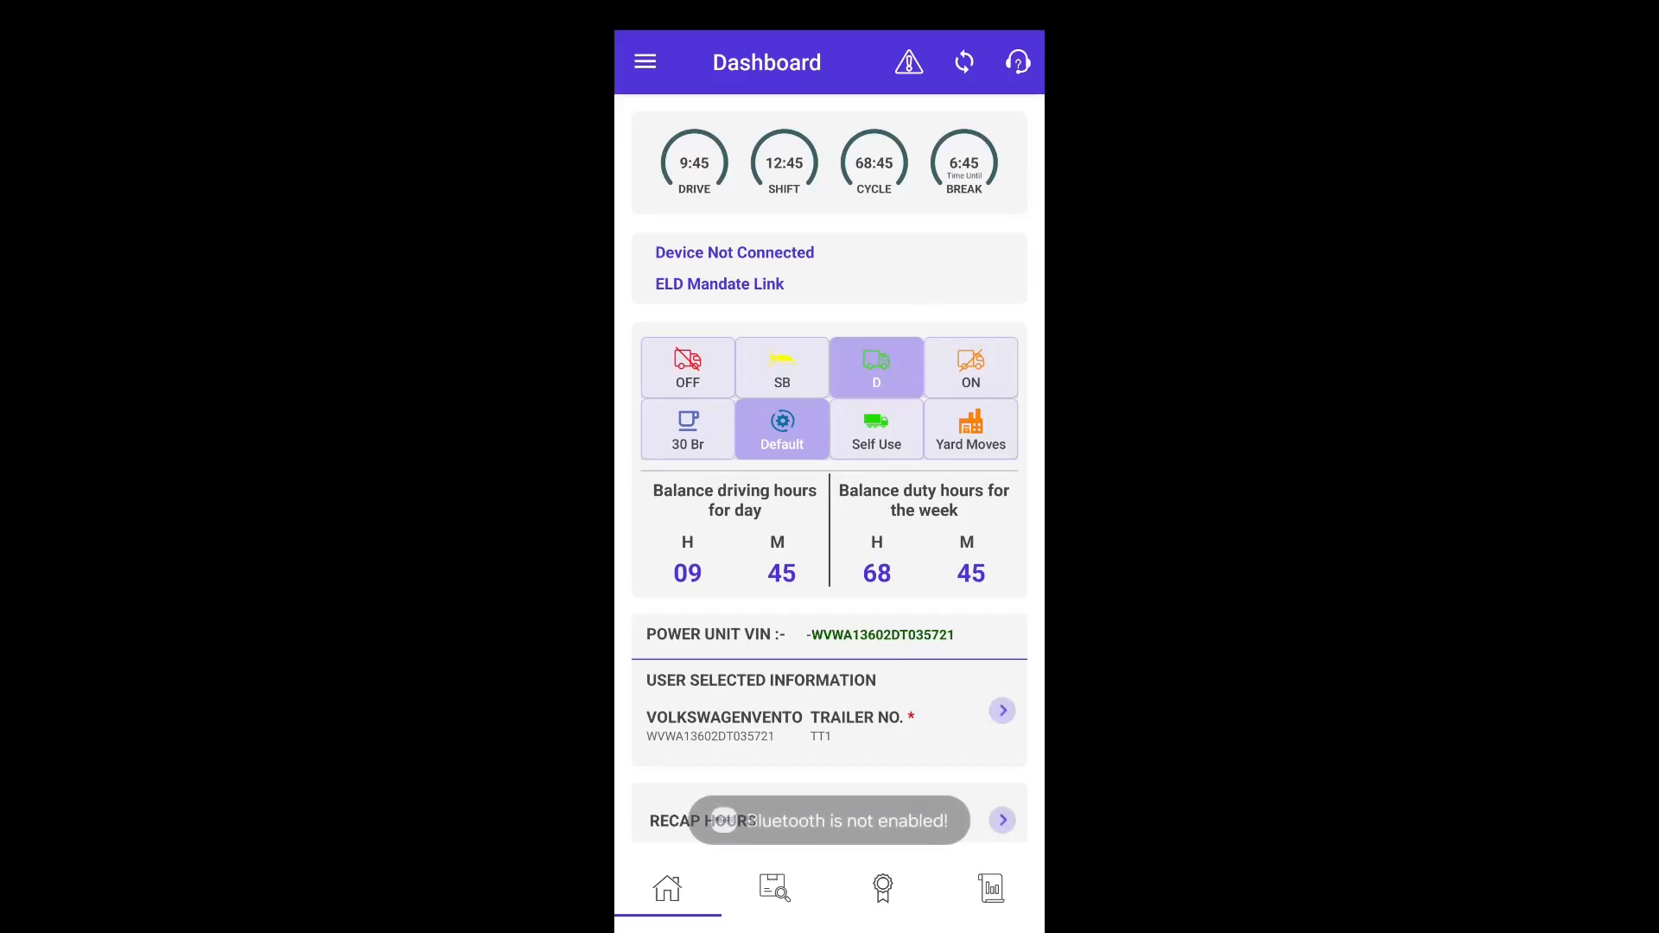
pyautogui.click(734, 252)
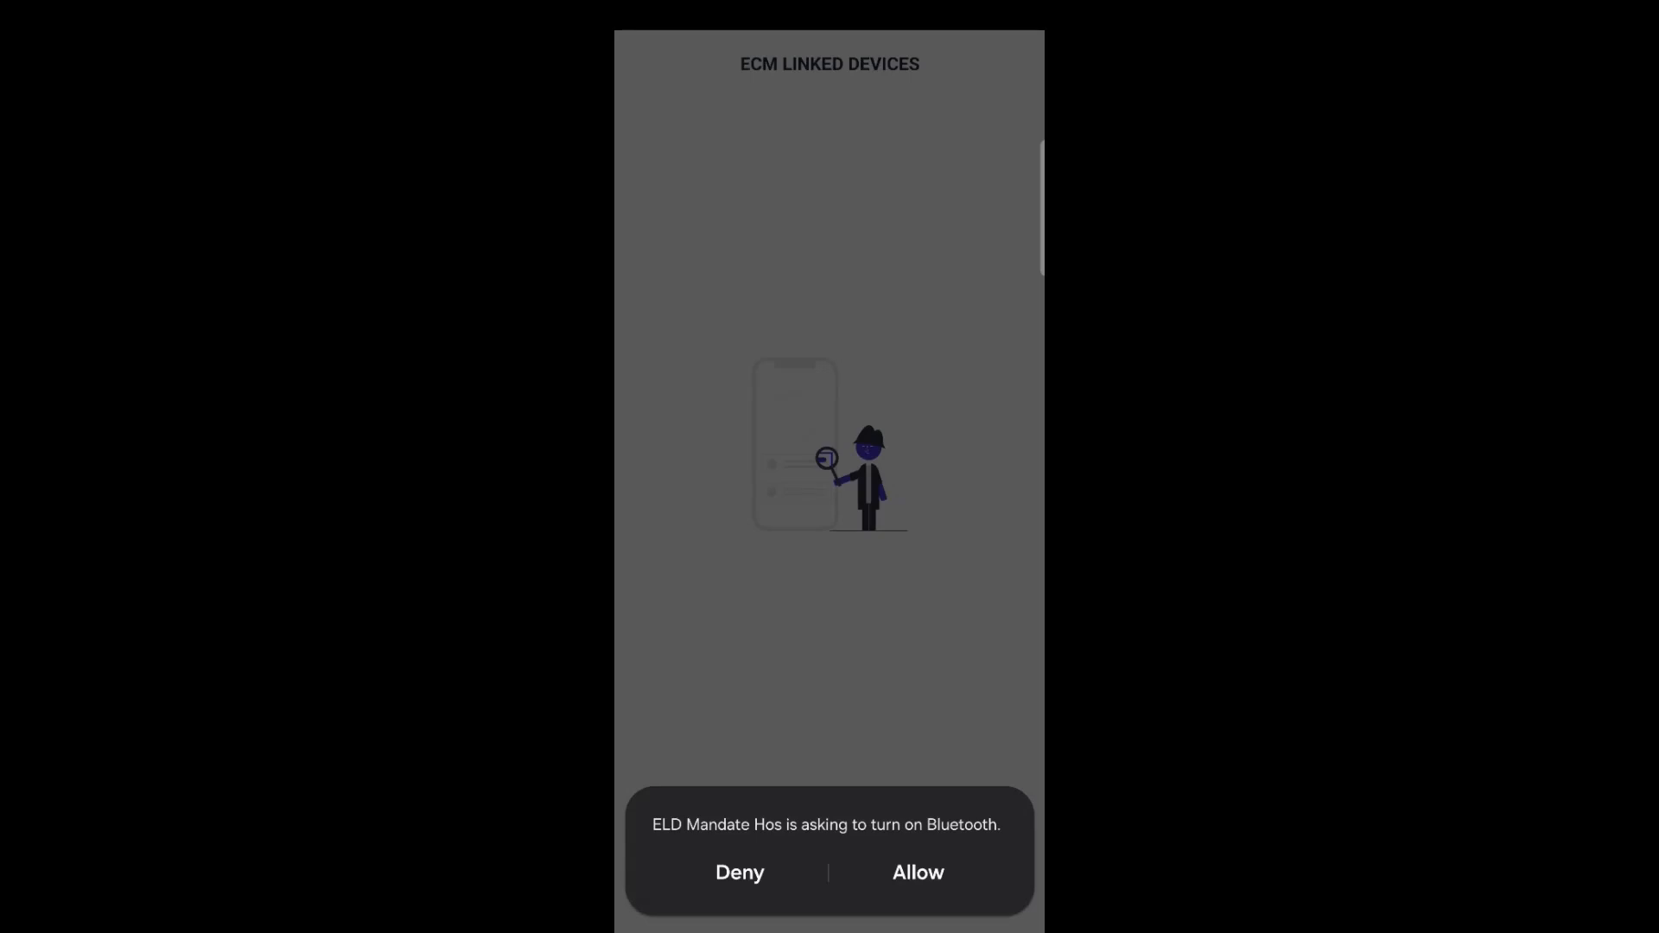
pyautogui.click(916, 872)
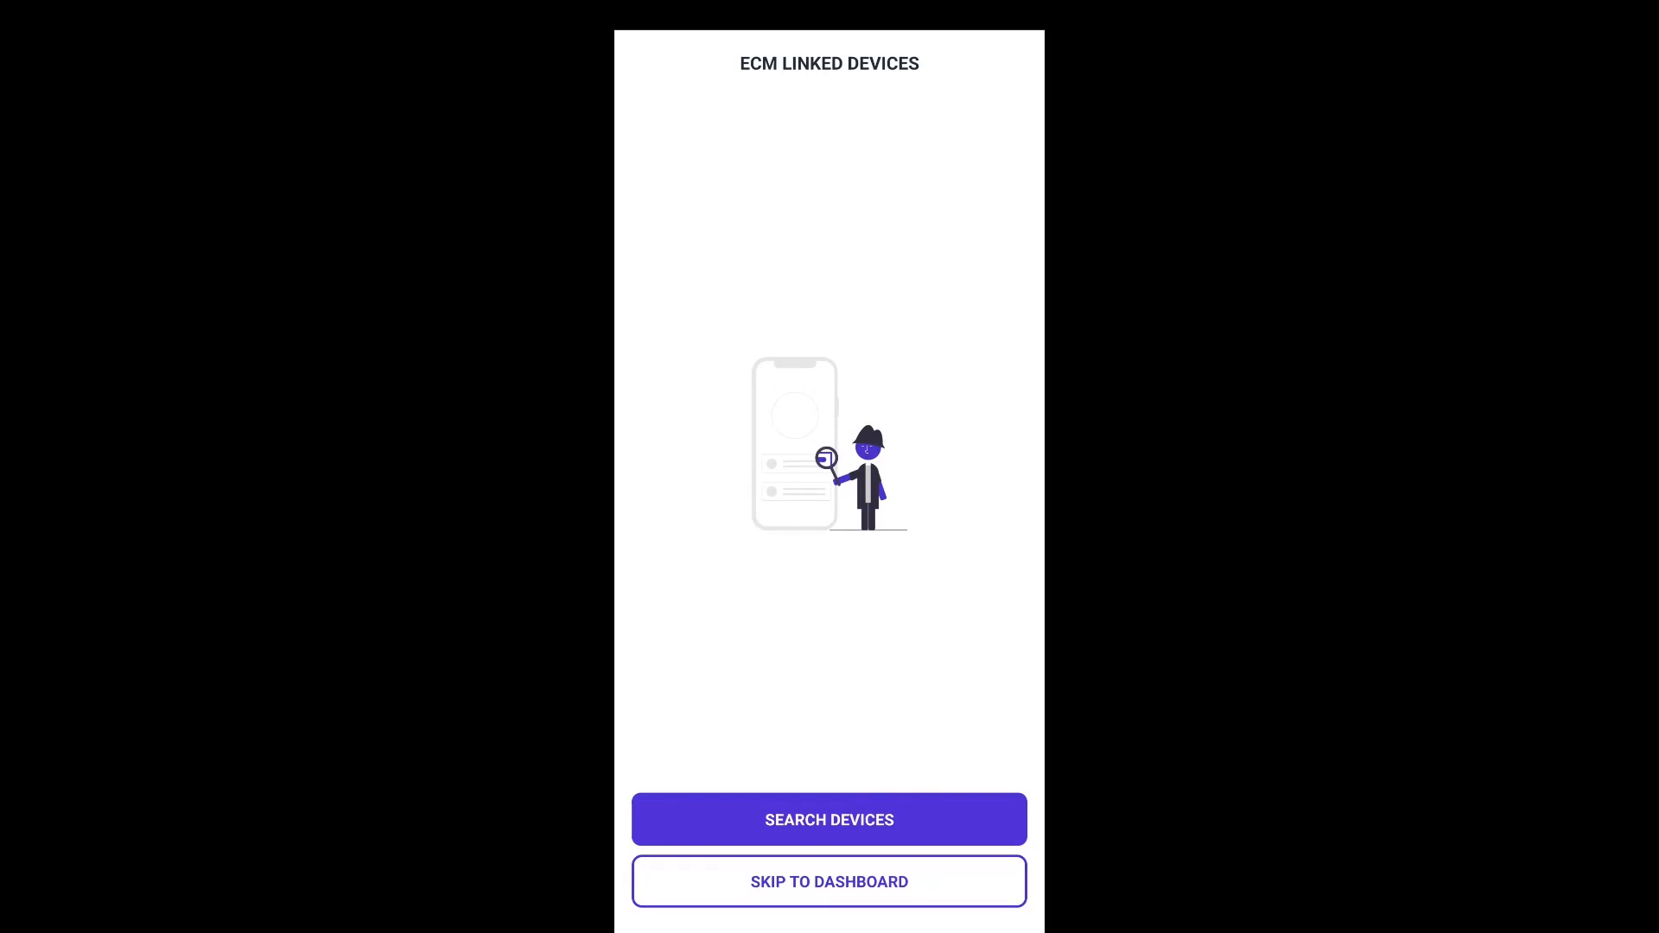
pyautogui.click(830, 820)
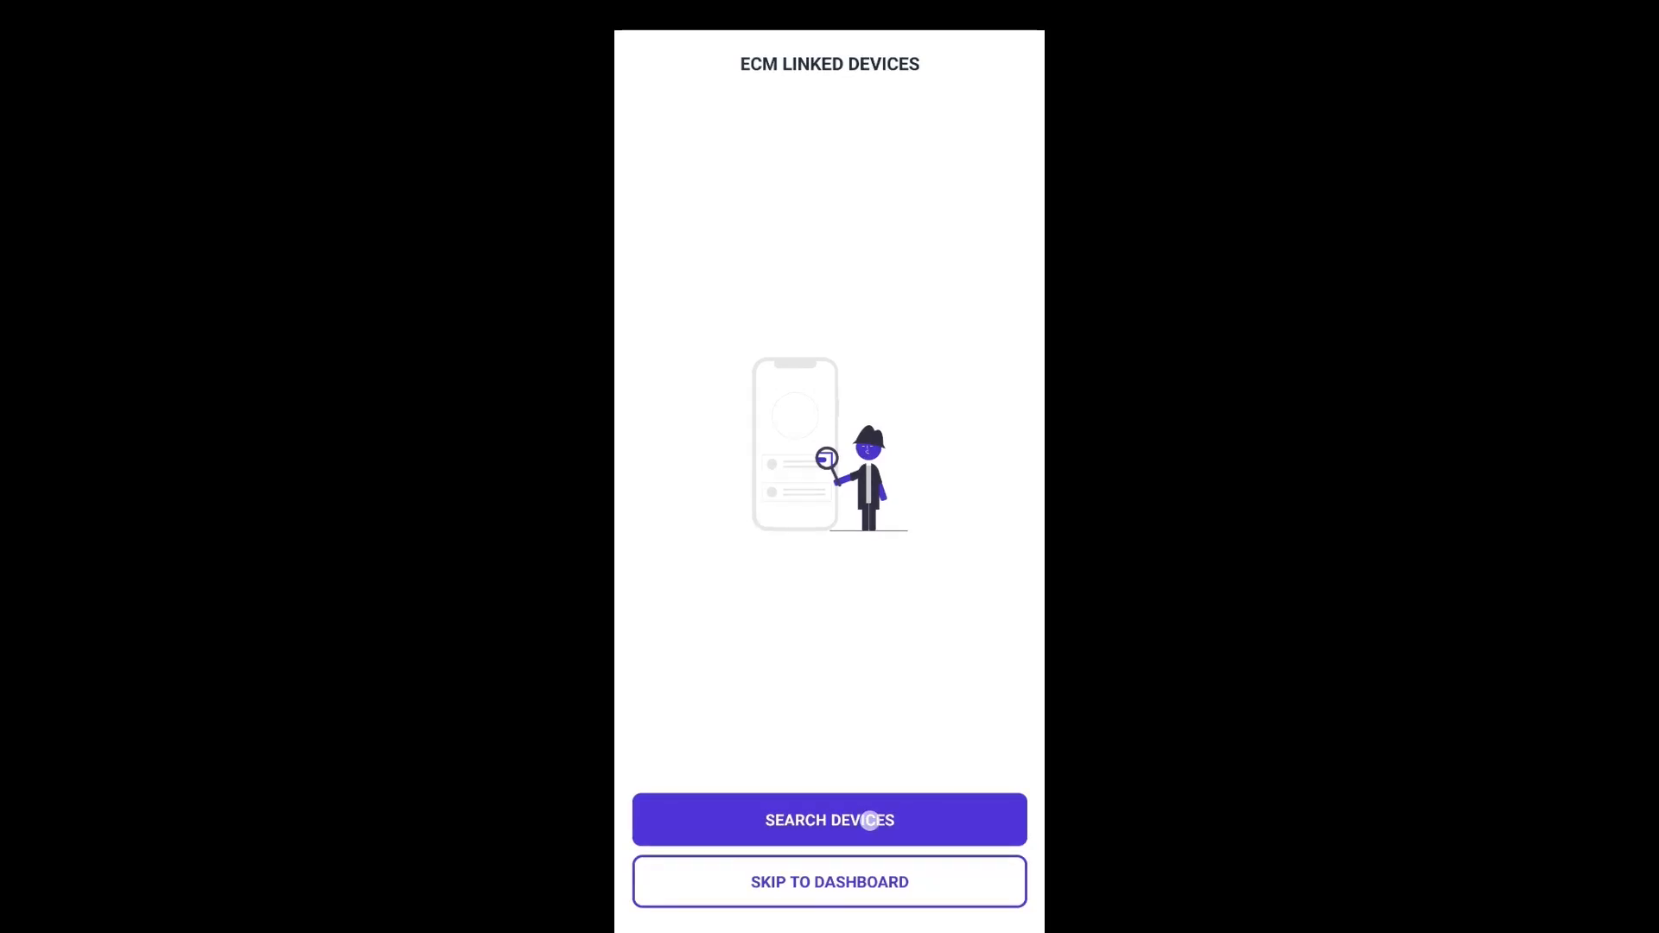
# - Search and connect the ELD, then open the dashboard showing PACIFICTRACK connected
pyautogui.click(830, 819)
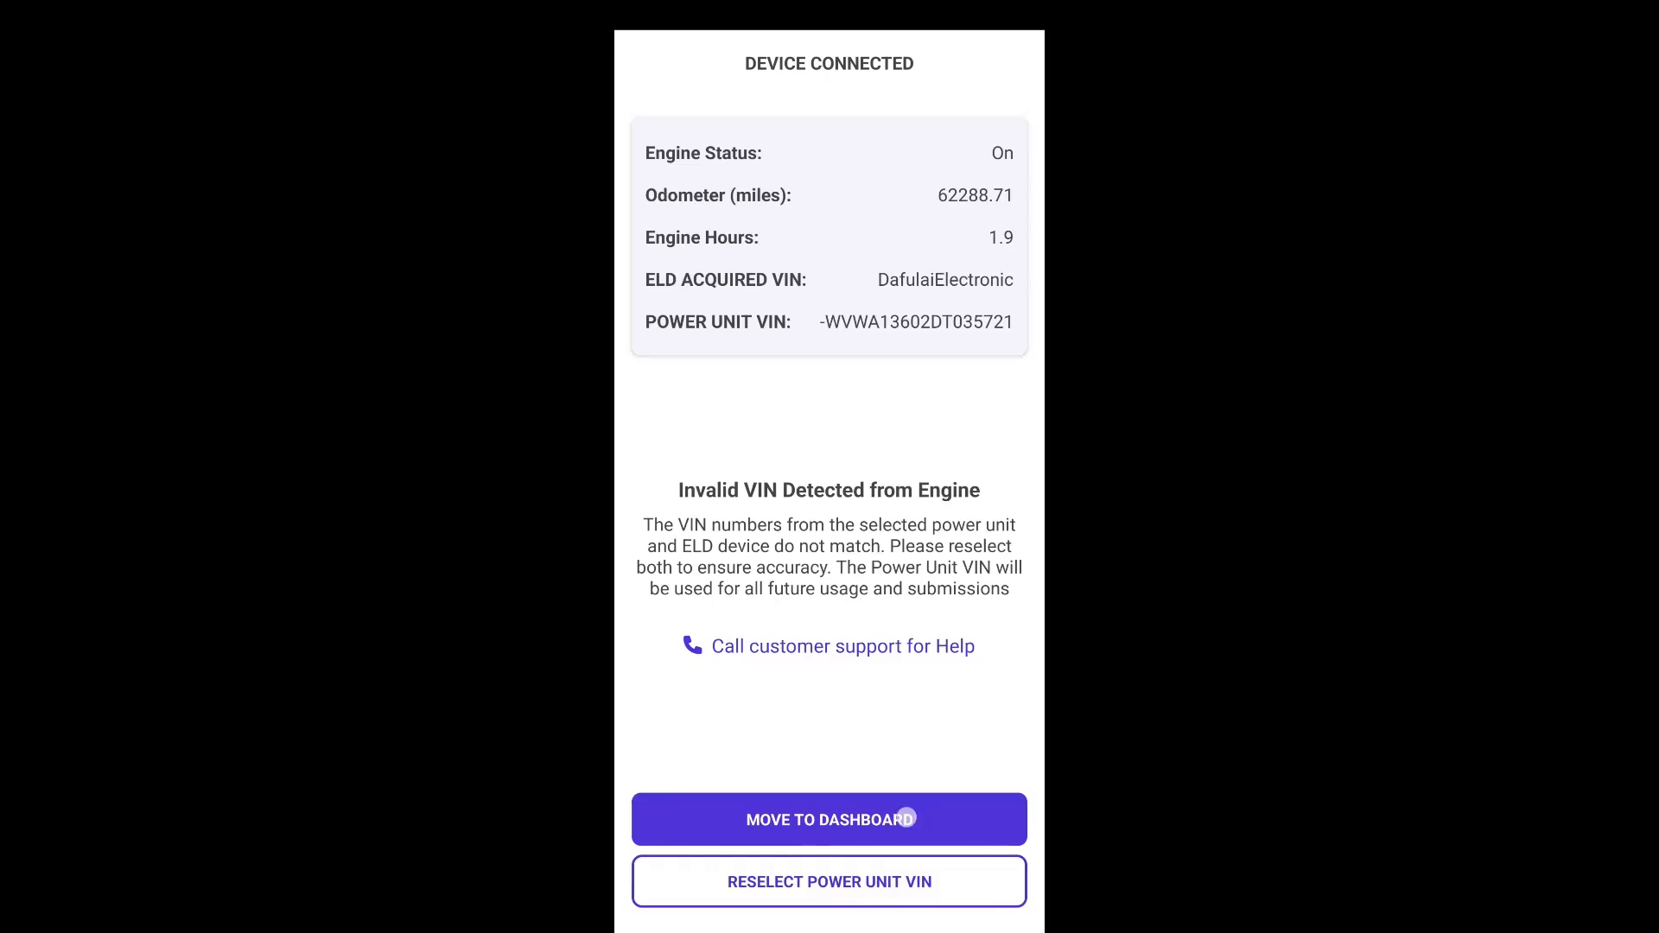
pyautogui.click(828, 819)
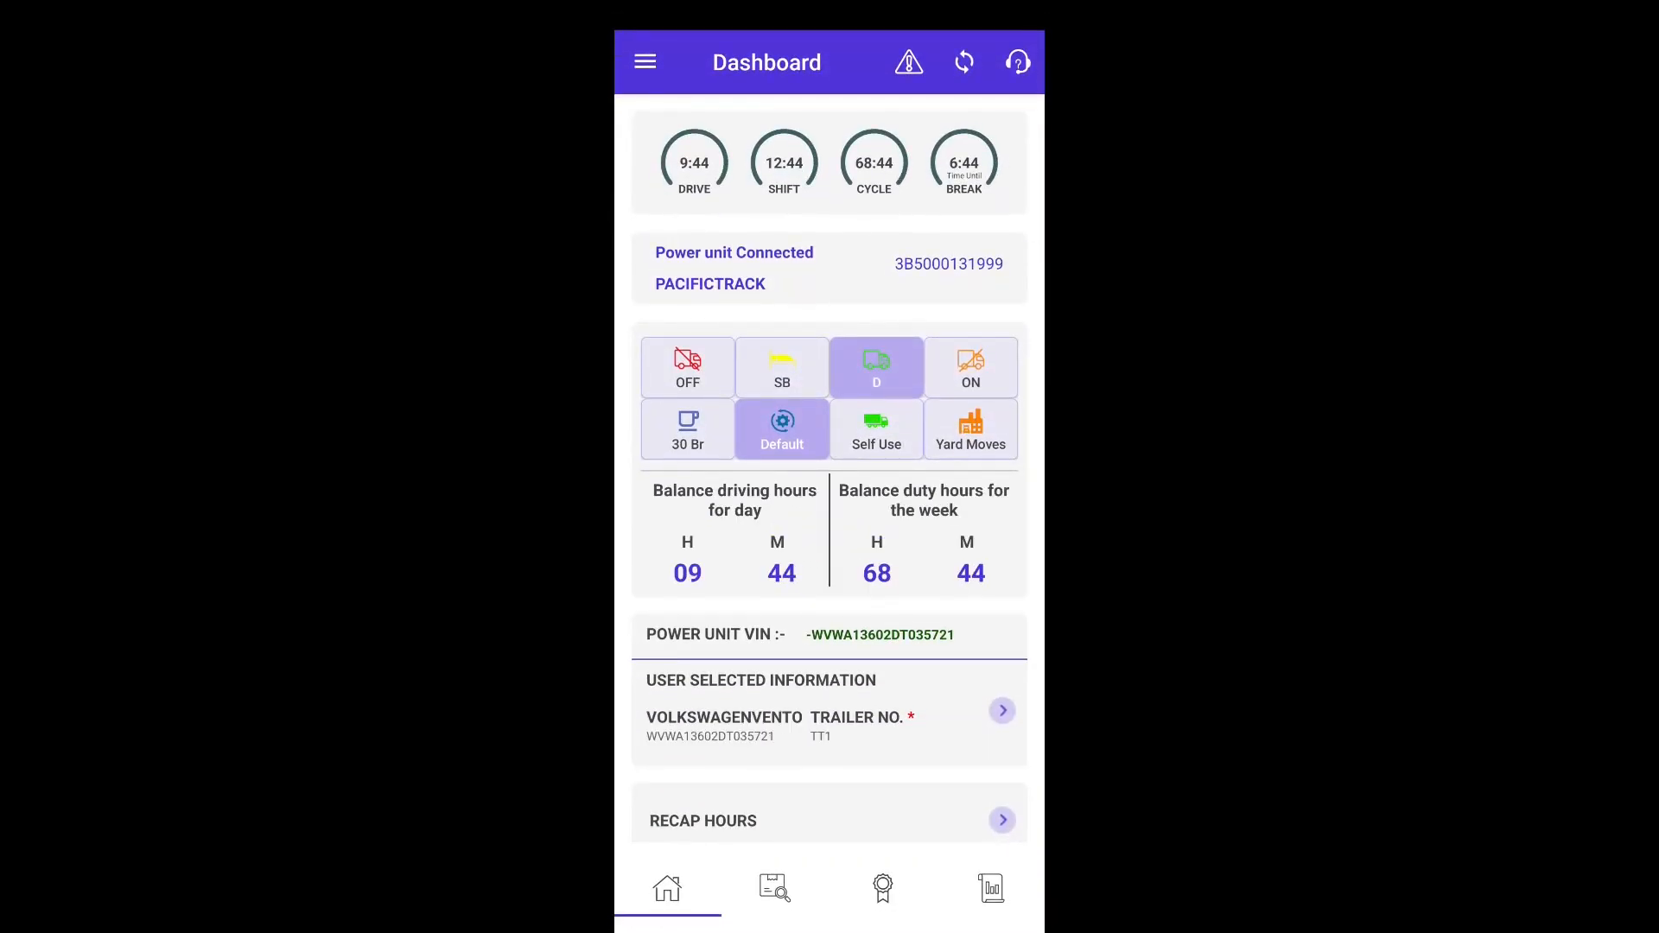